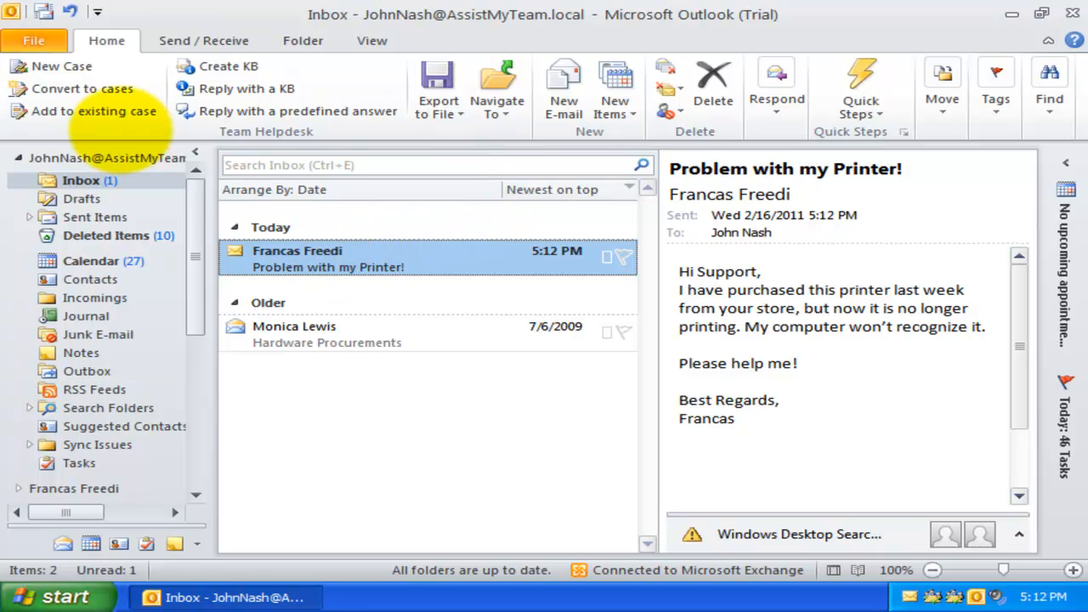
mouse_move(83, 88)
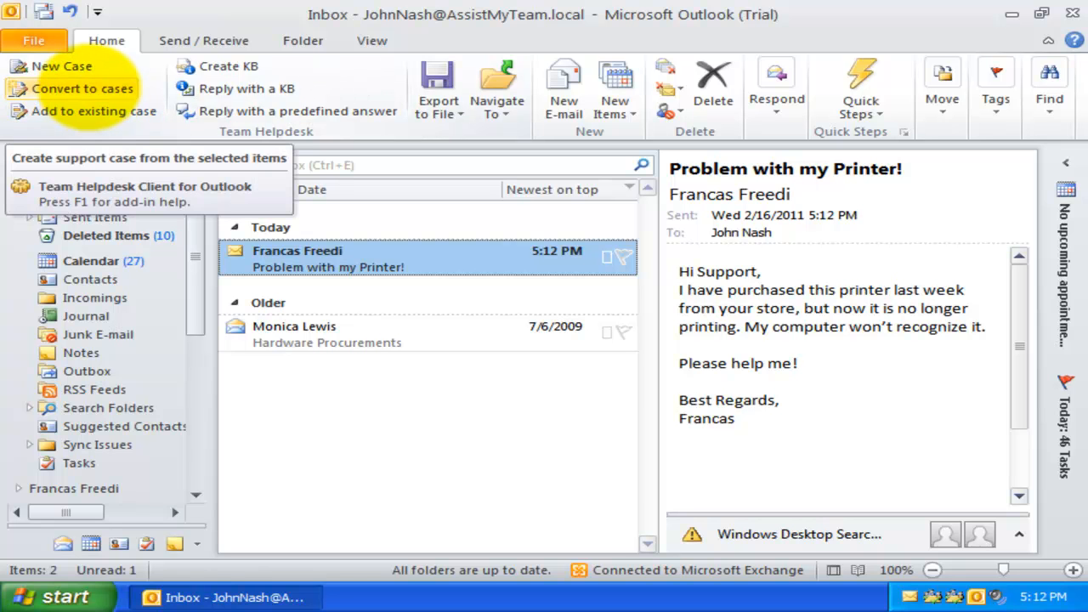
Step: Convert the printer-problem email into support case 16 and open its case form
left_click(82, 89)
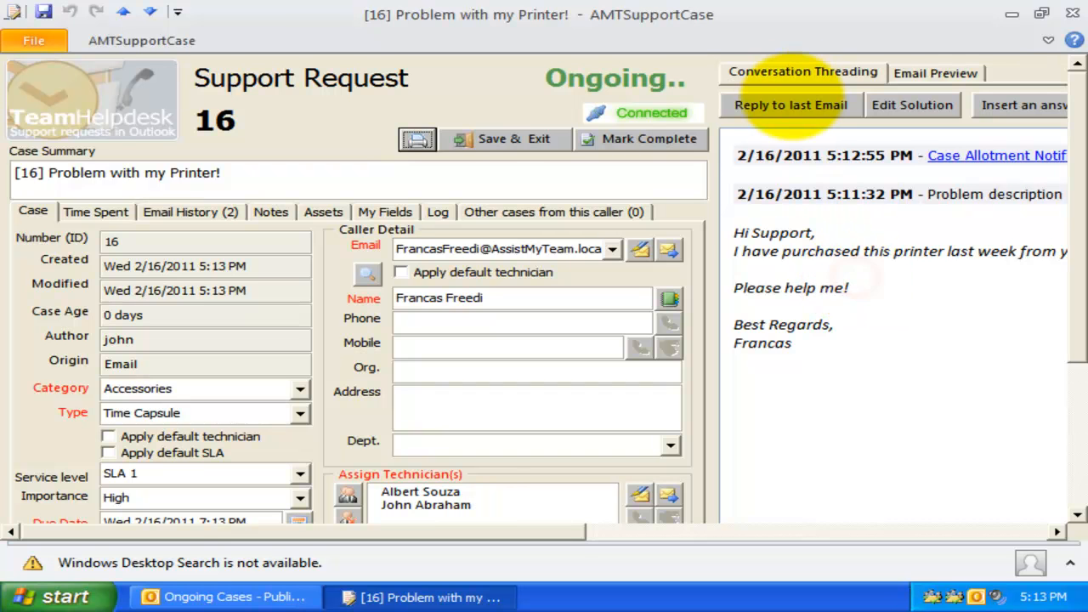
Step: Reply to the caller's latest email, starting 'Hi Francas,', to ask about the power cord and OS
left_click(789, 105)
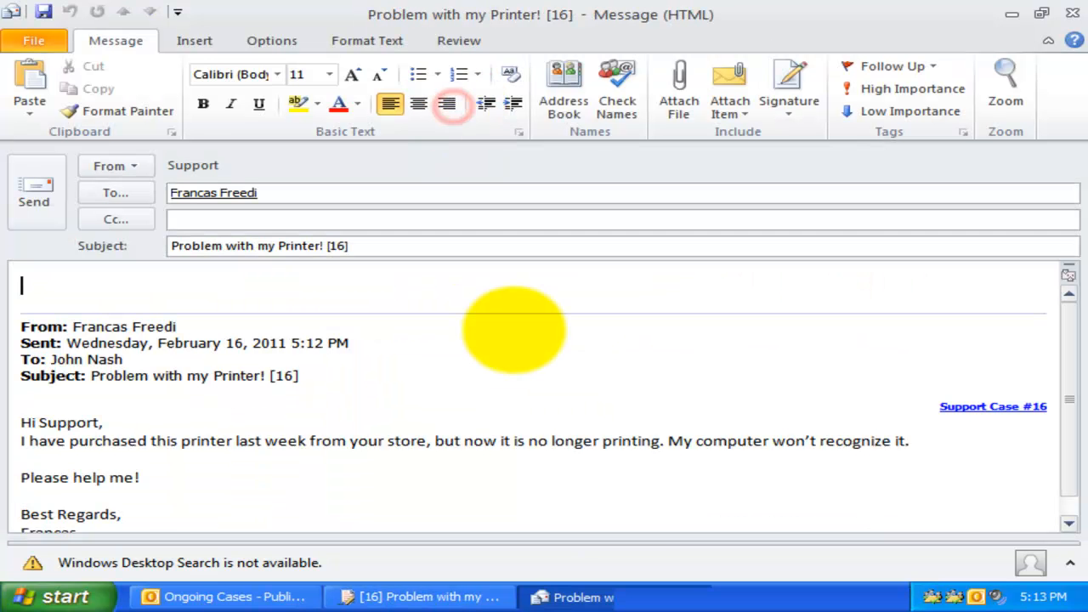
type("Hi Francas,")
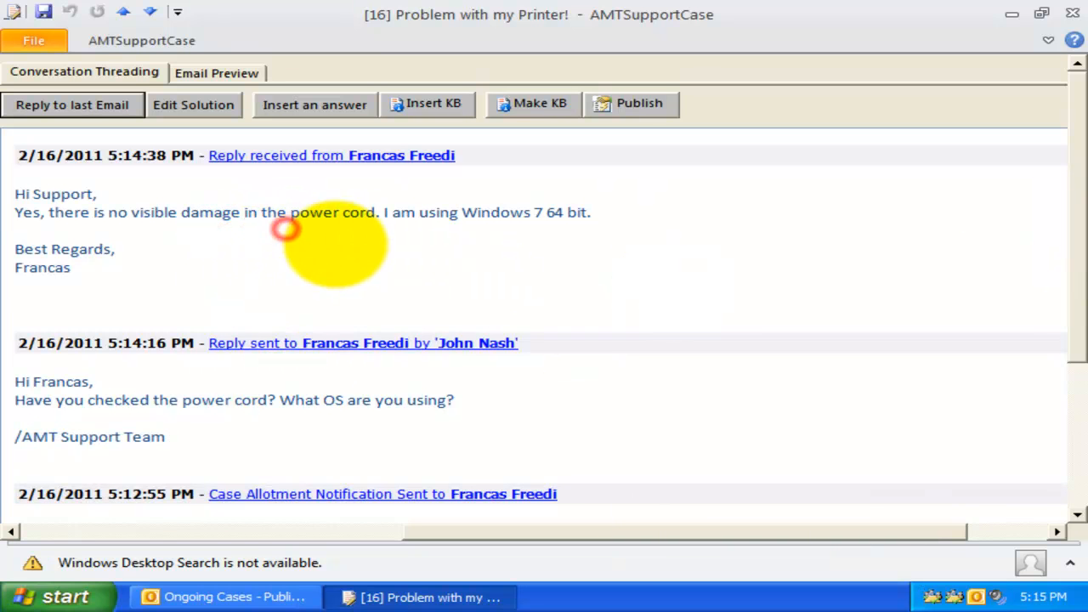
scroll("down", 3)
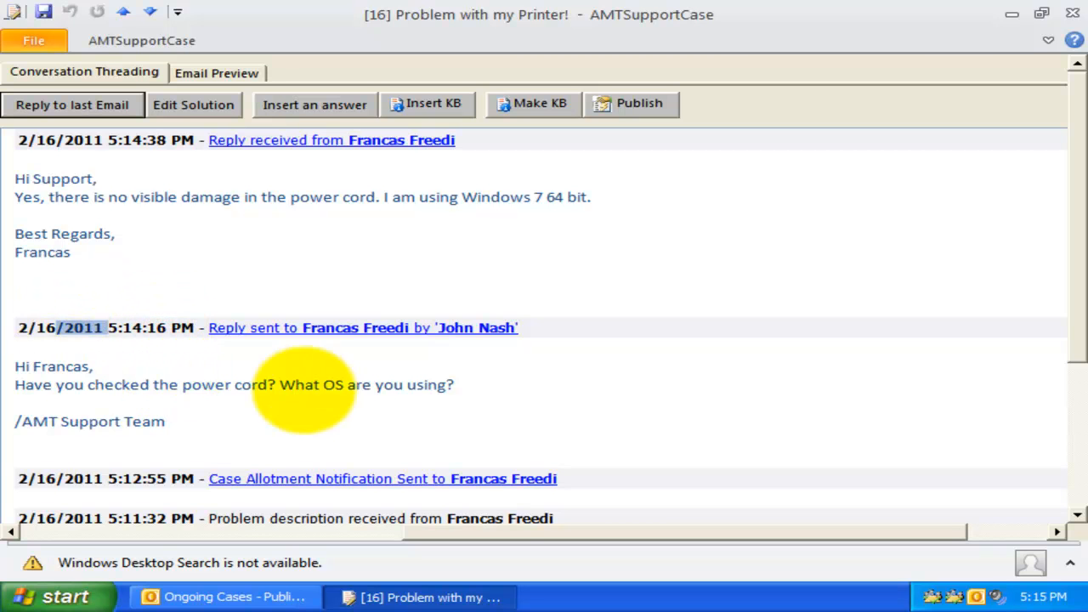
scroll("down", 3)
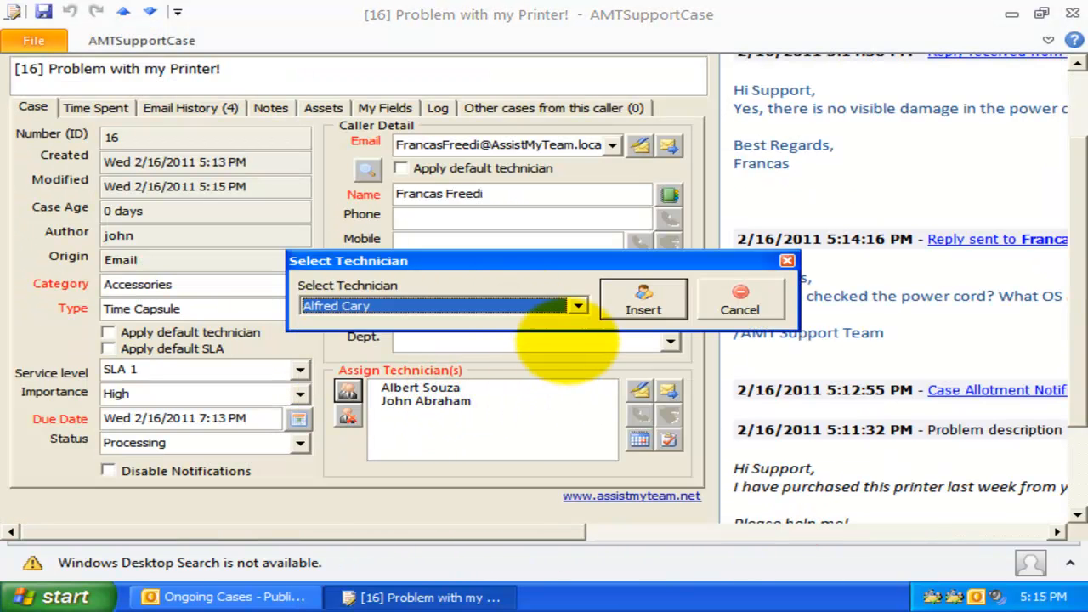
left_click(642, 299)
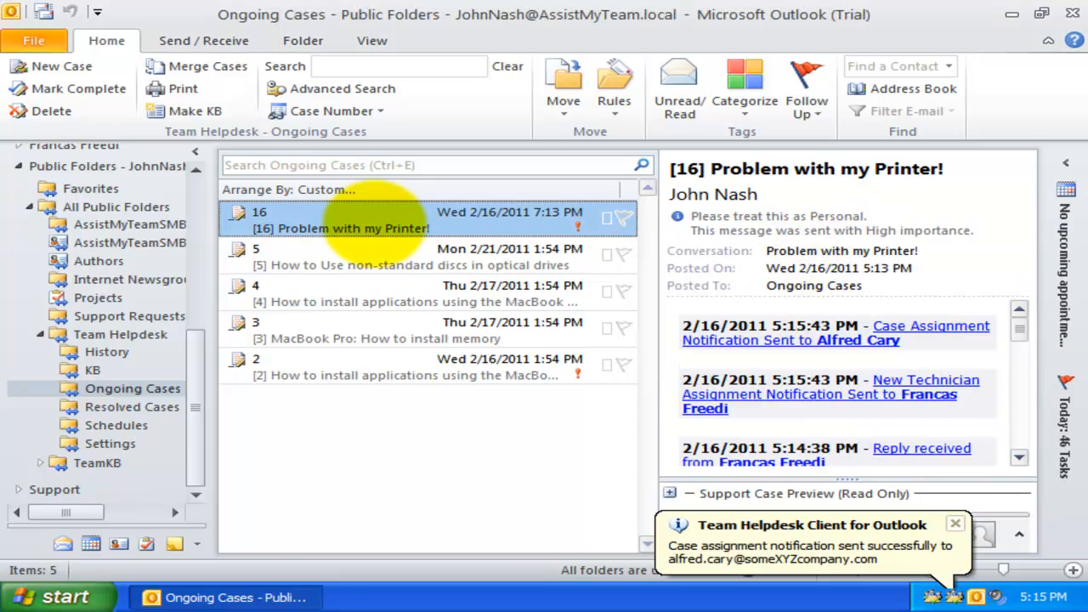
Step: Reopen case 16 from Ongoing Cases and scroll through its conversation thread
double_click(340, 219)
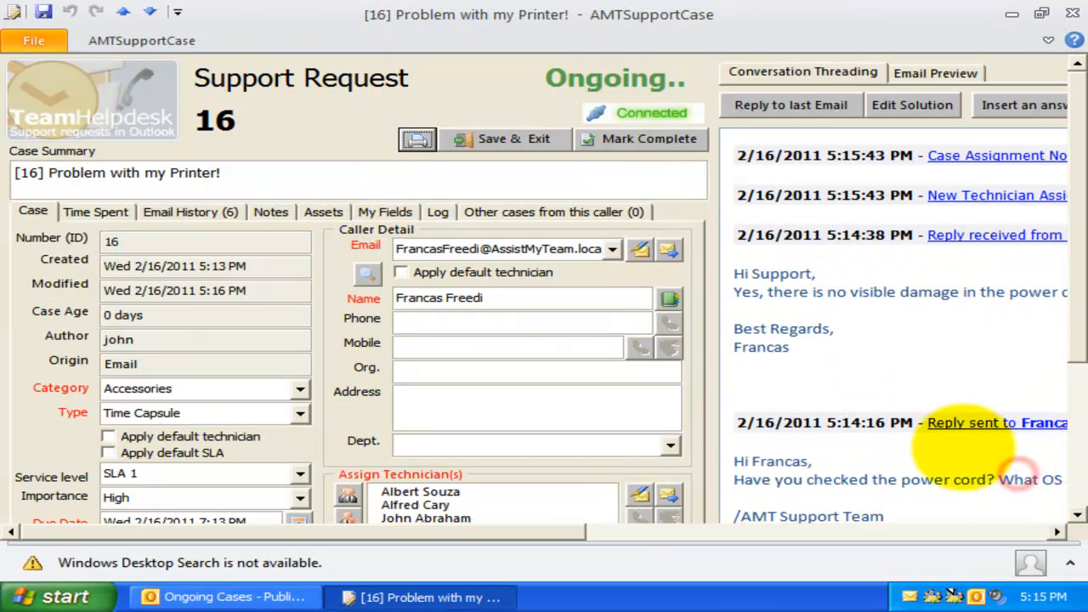
scroll("right", 3)
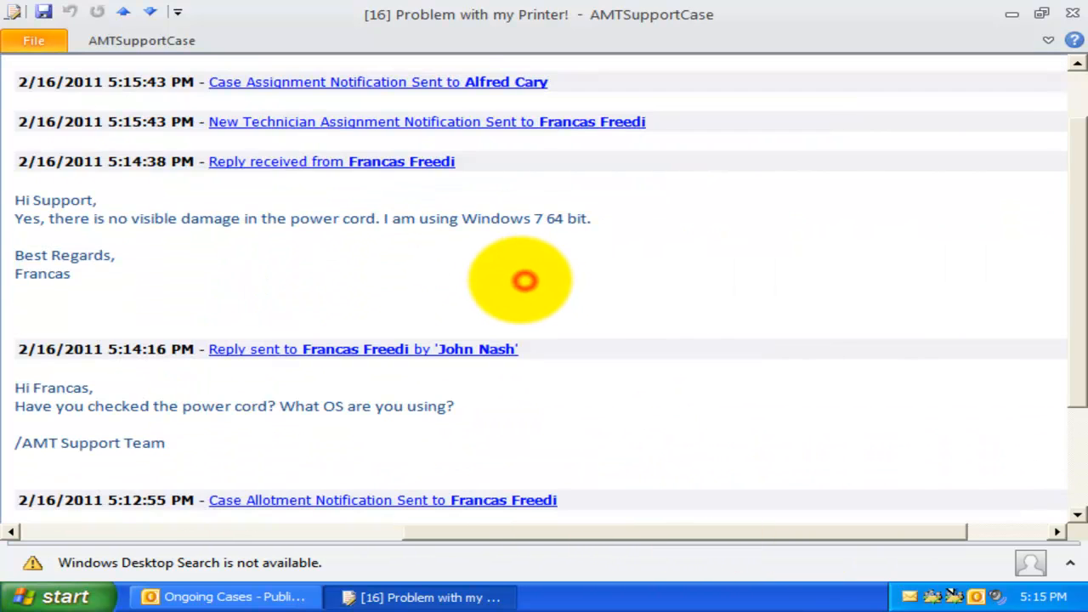
left_click(524, 280)
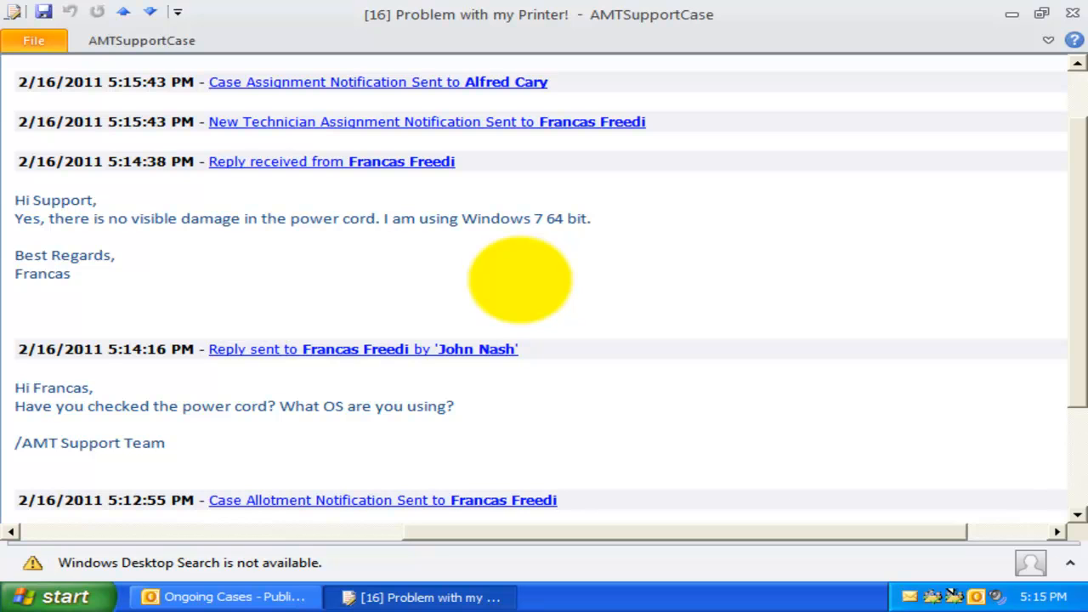
mouse_move(433, 251)
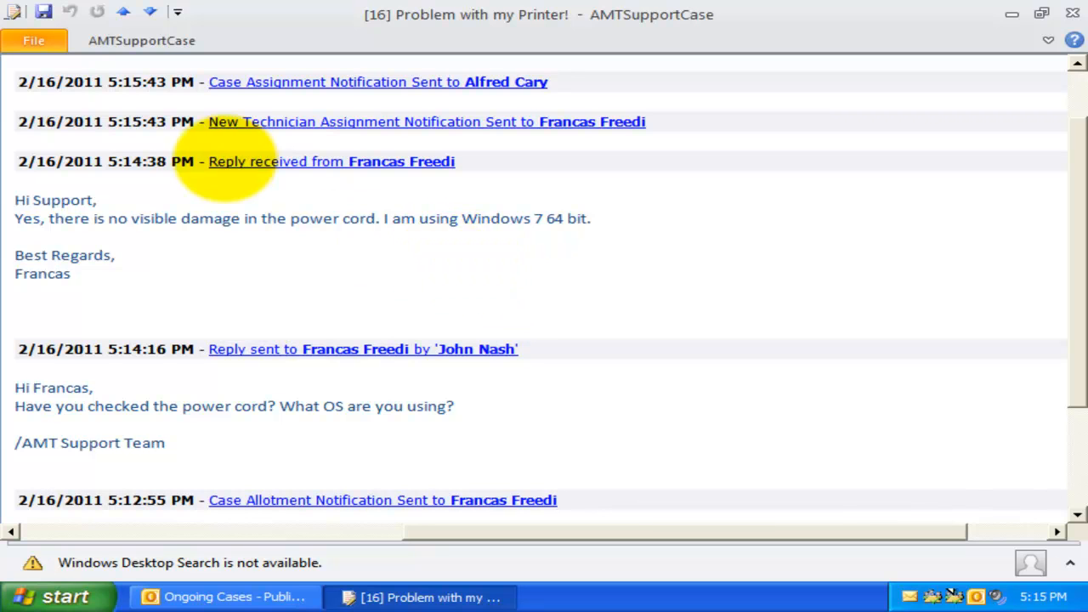
mouse_move(289, 93)
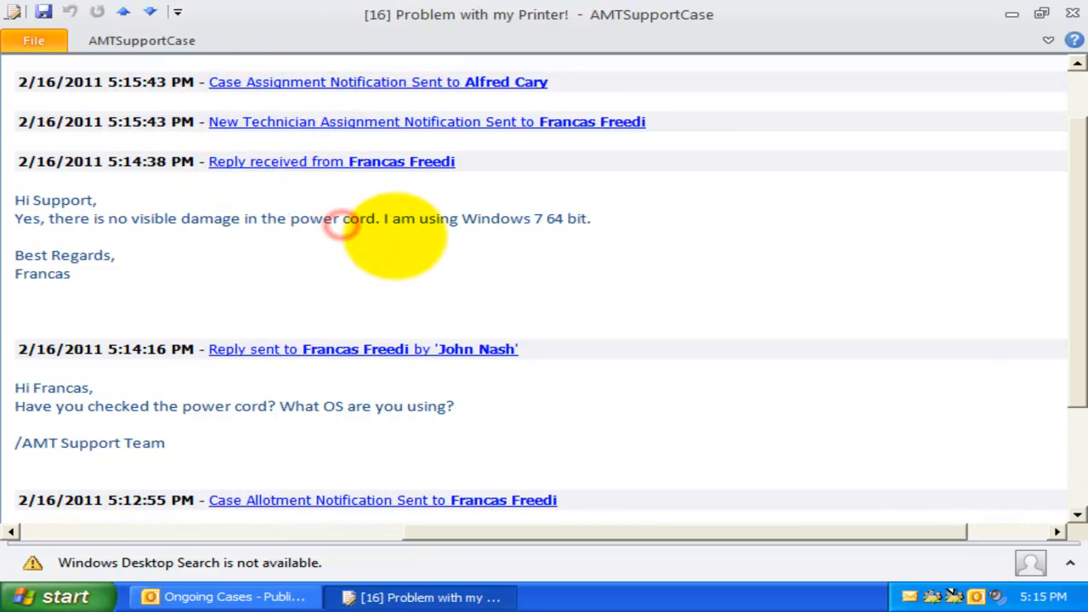
mouse_move(993, 311)
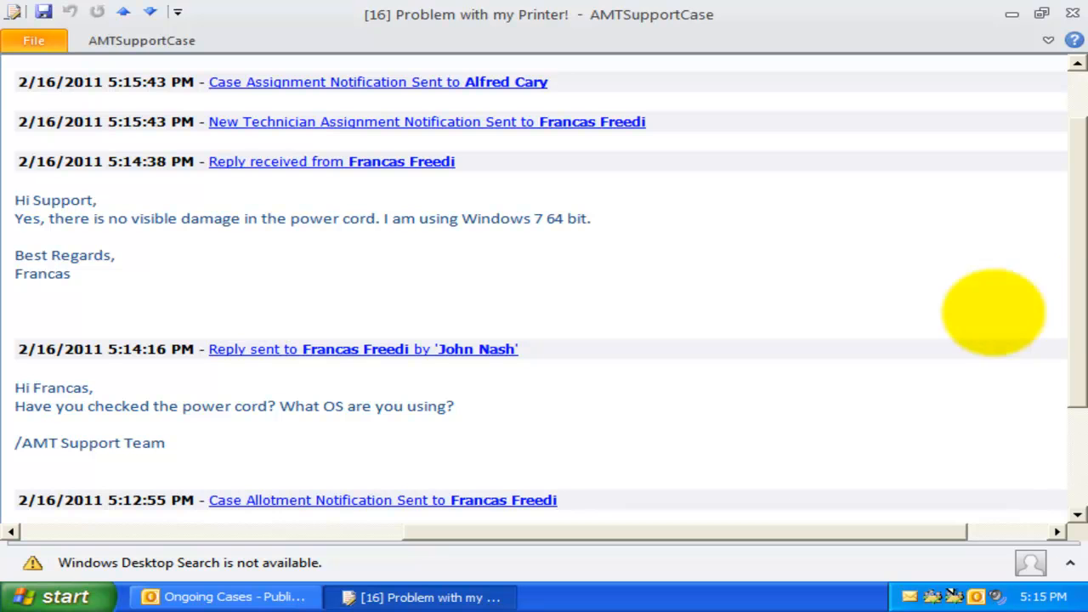
scroll("down", 3)
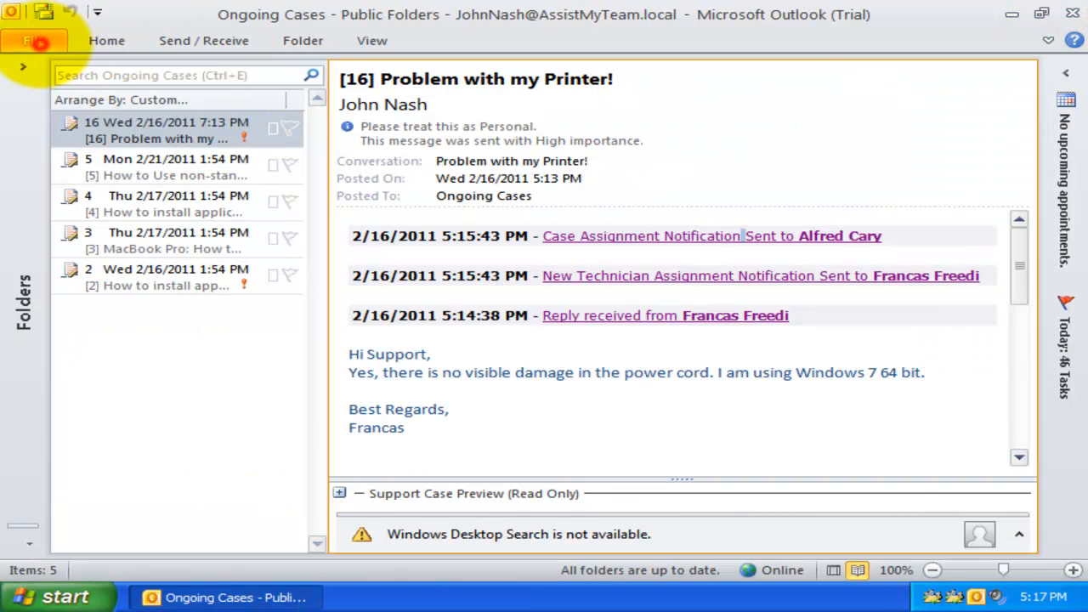
Step: Save the Case Options consolidated conversation settings and bring case 16's form back up
left_click(34, 40)
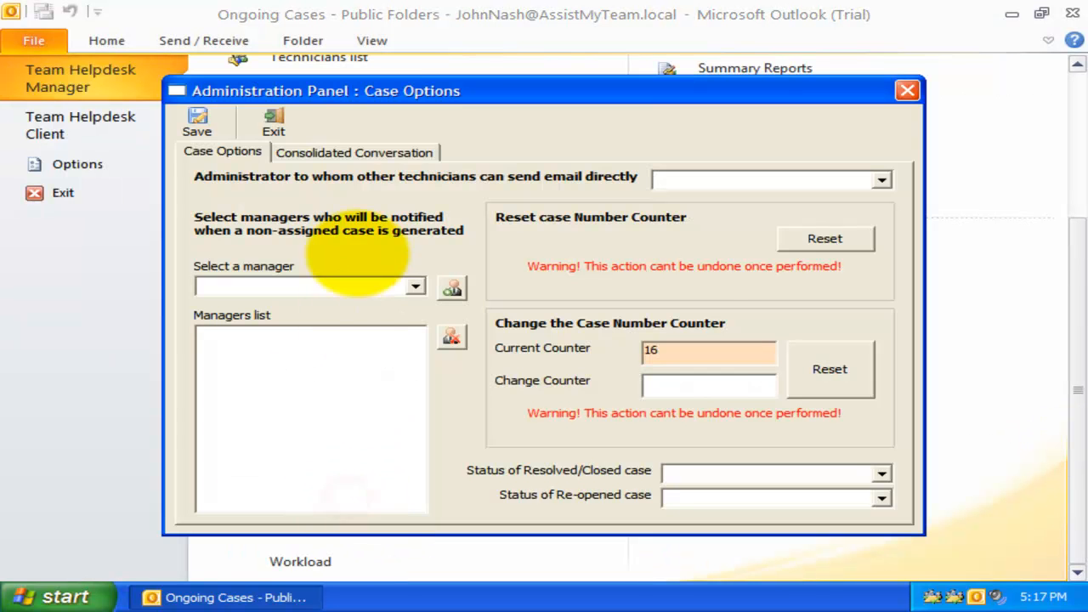
left_click(354, 152)
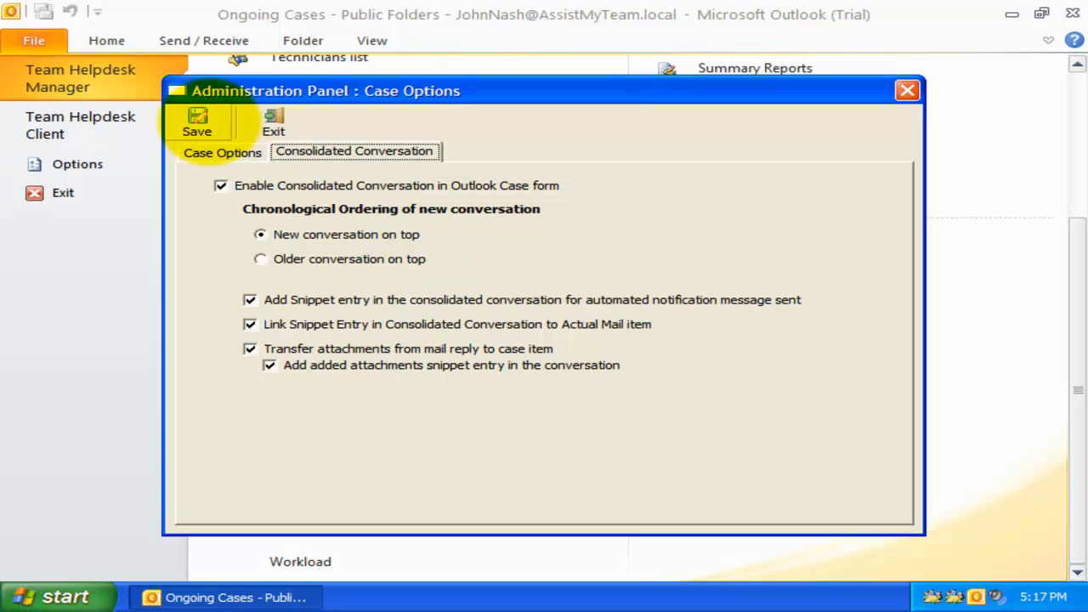
left_click(273, 123)
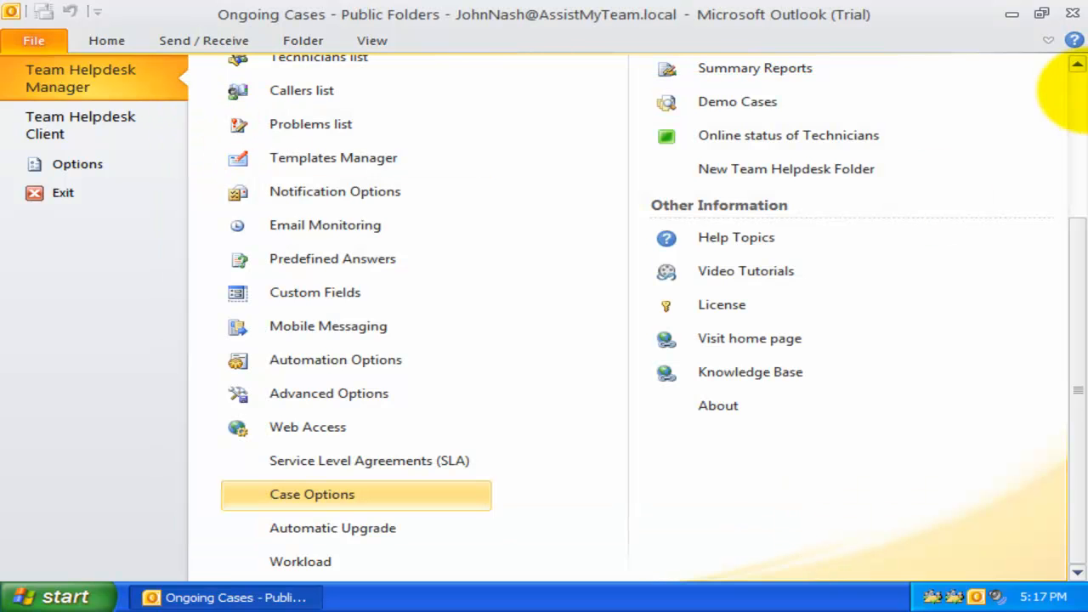
left_click(34, 40)
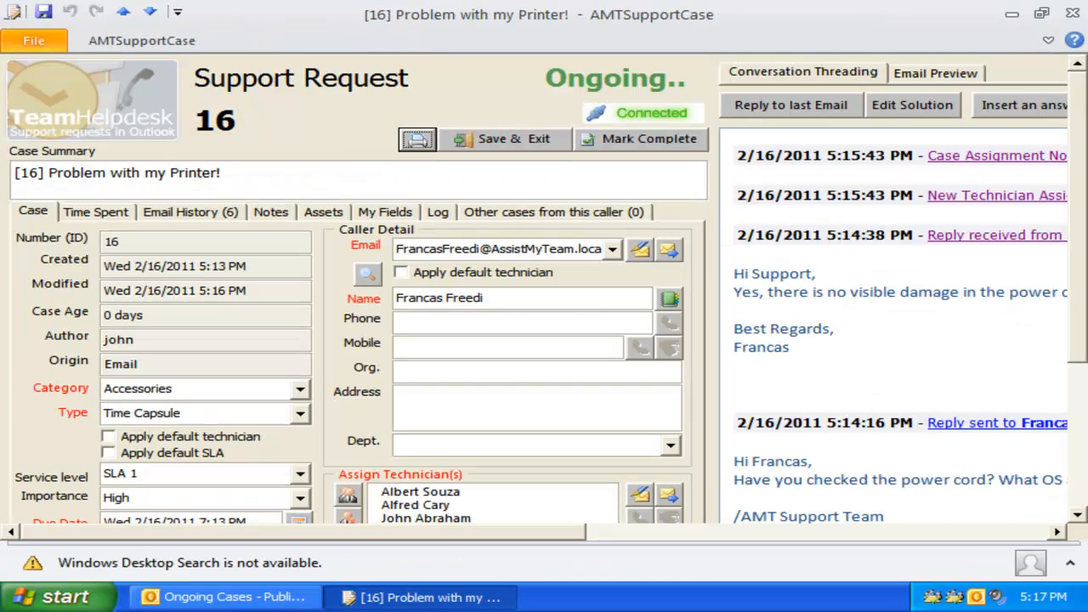
Step: Preview case 16's email history messages, ending on the 5:14 PM power cord question
left_click(935, 73)
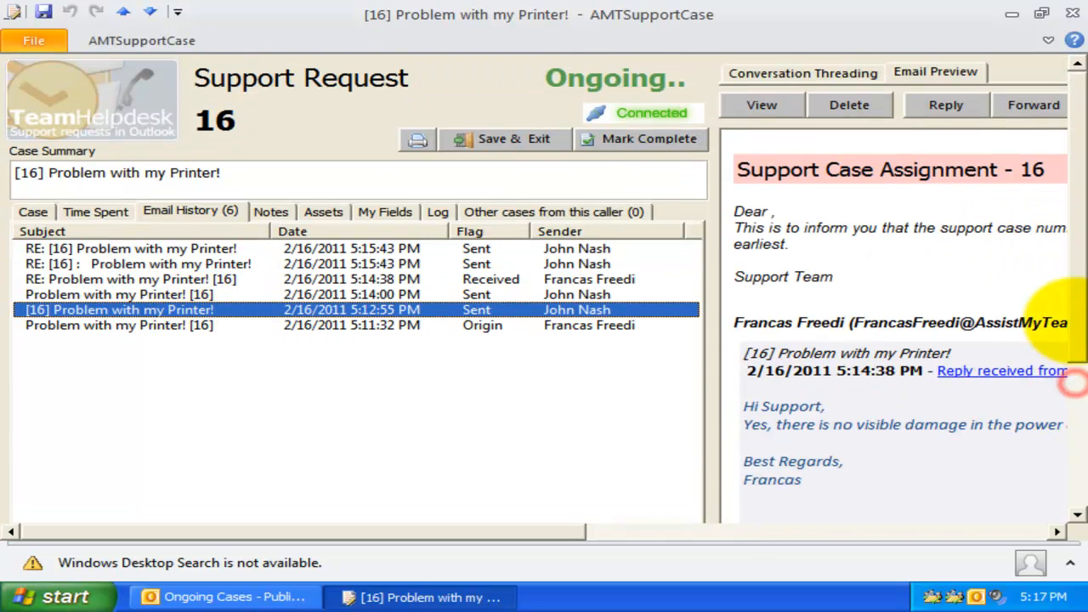
left_click(132, 248)
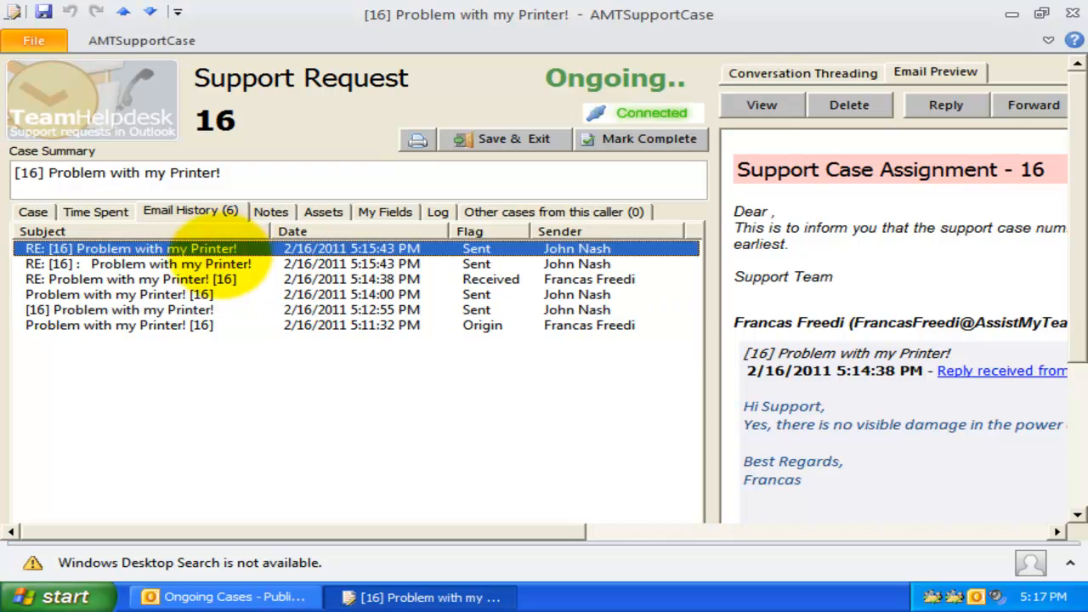
left_click(119, 279)
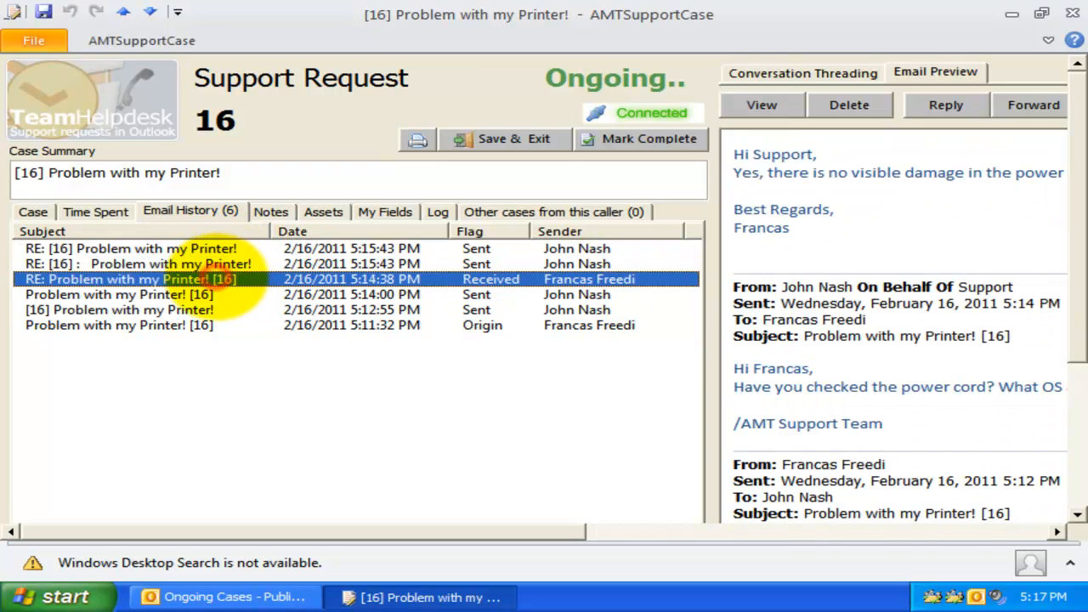
left_click(119, 310)
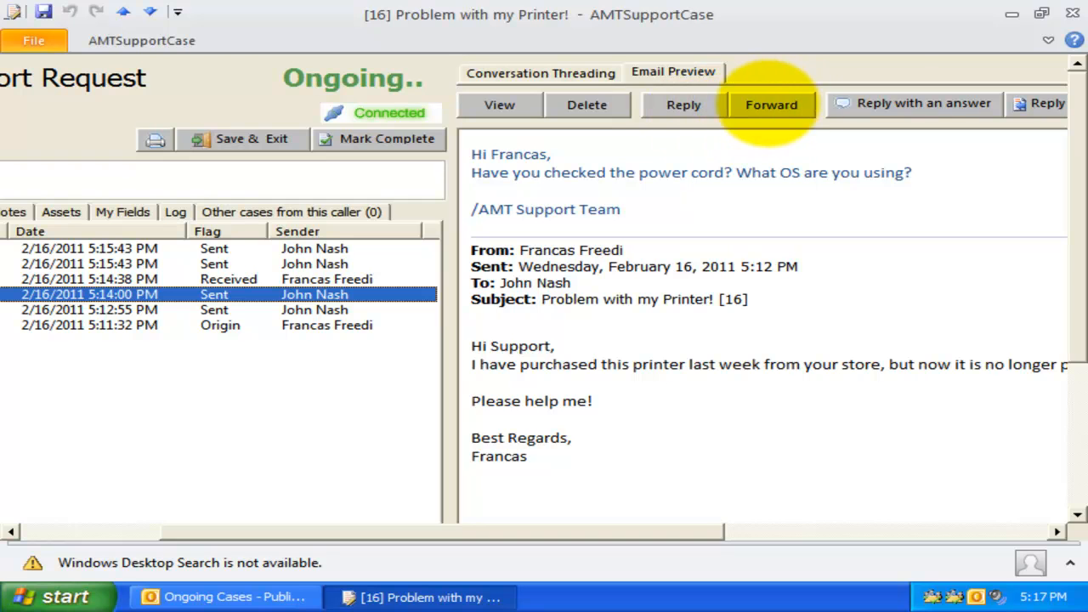
left_click(770, 104)
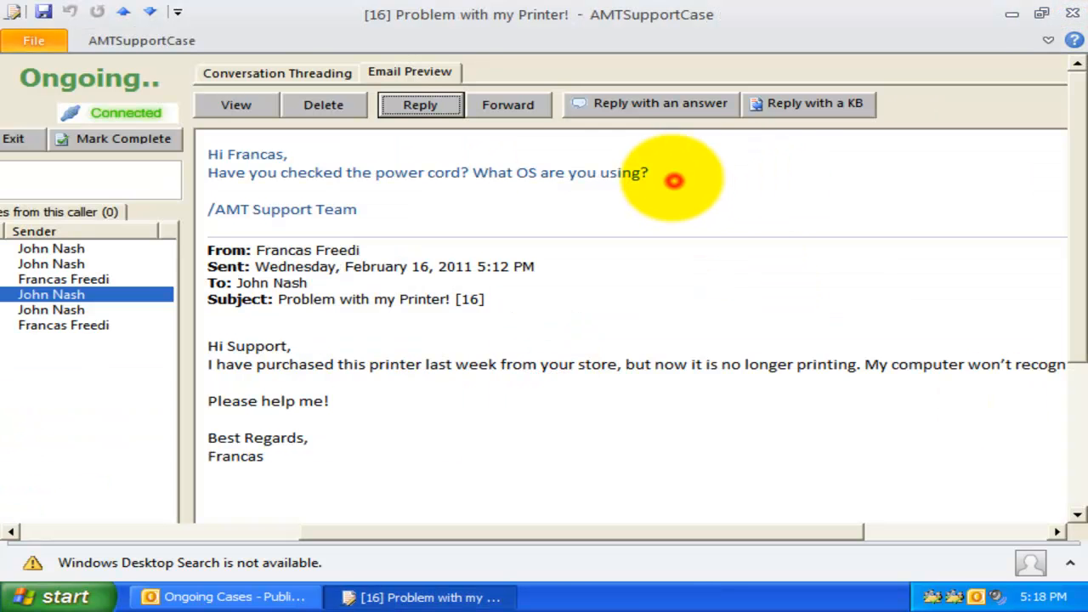
mouse_move(807, 102)
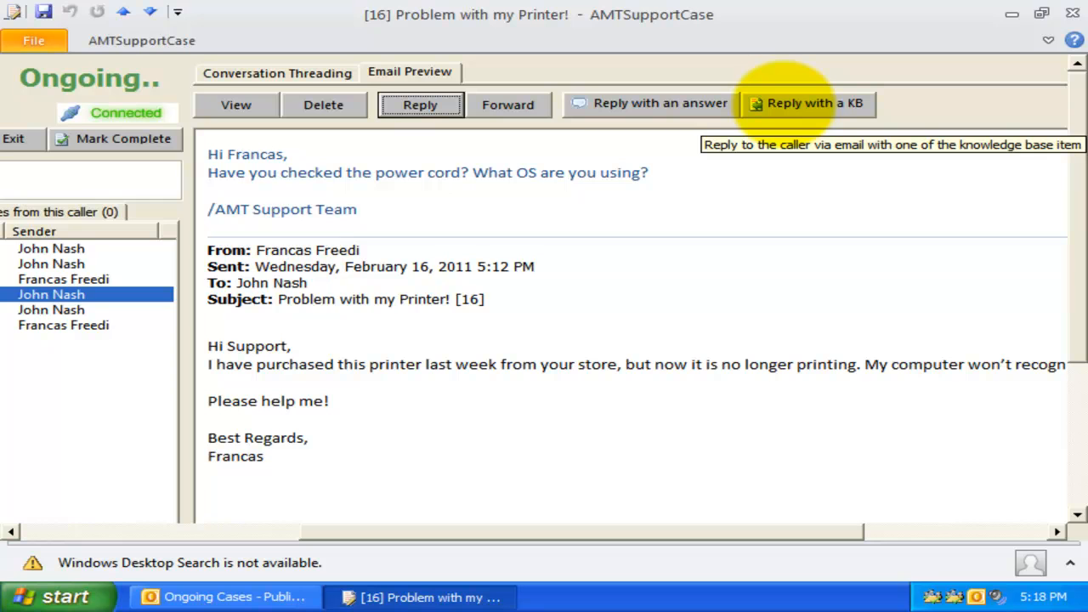
Step: Draft a reply to the caller with the MacBook Air SuperDrive knowledge-base article inline
left_click(806, 102)
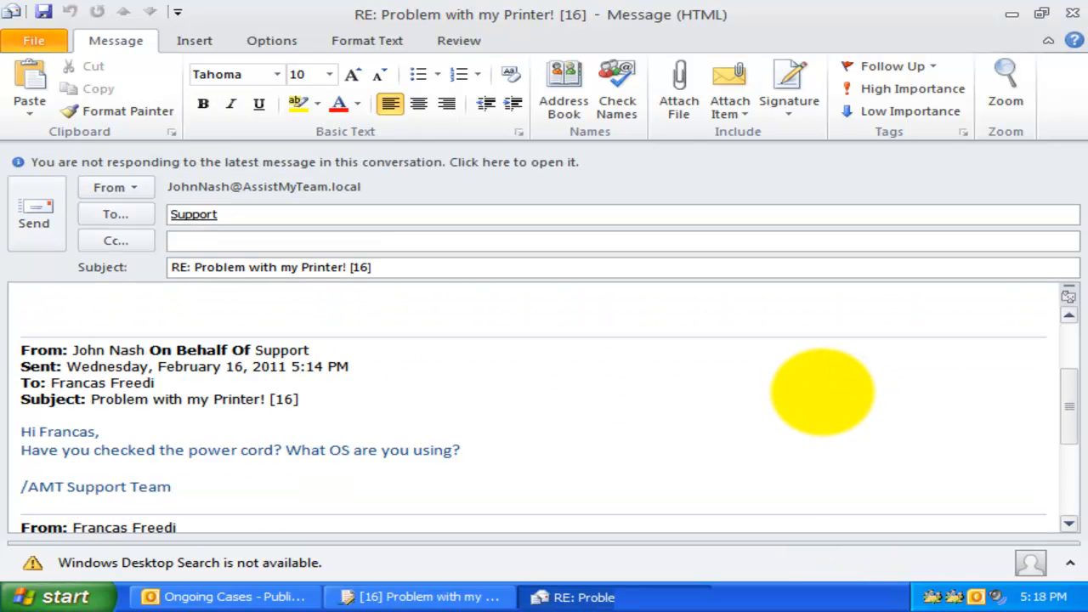
left_click(1072, 14)
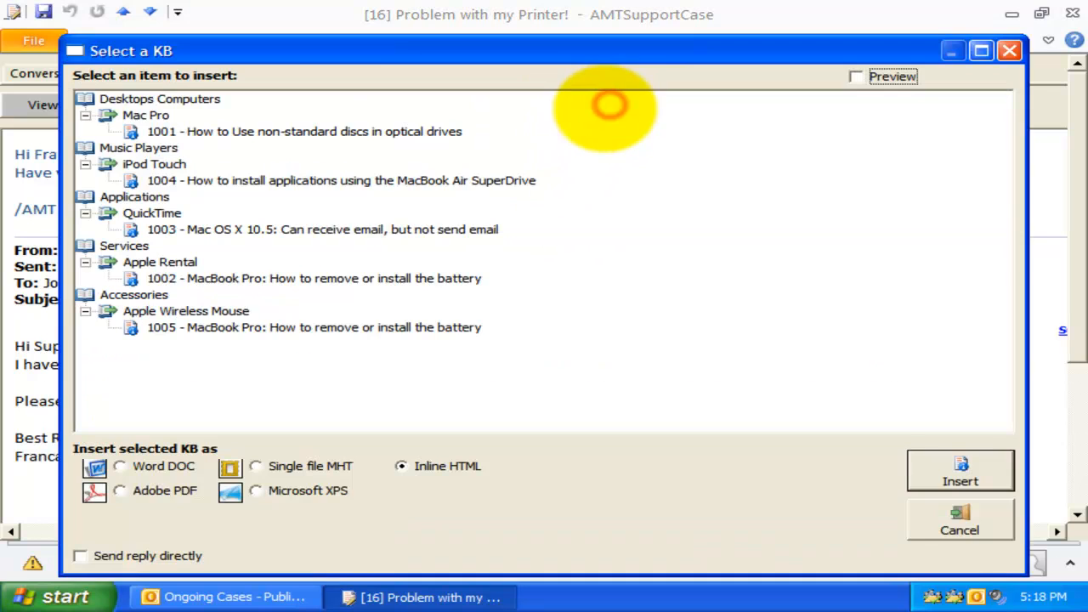
left_click(342, 181)
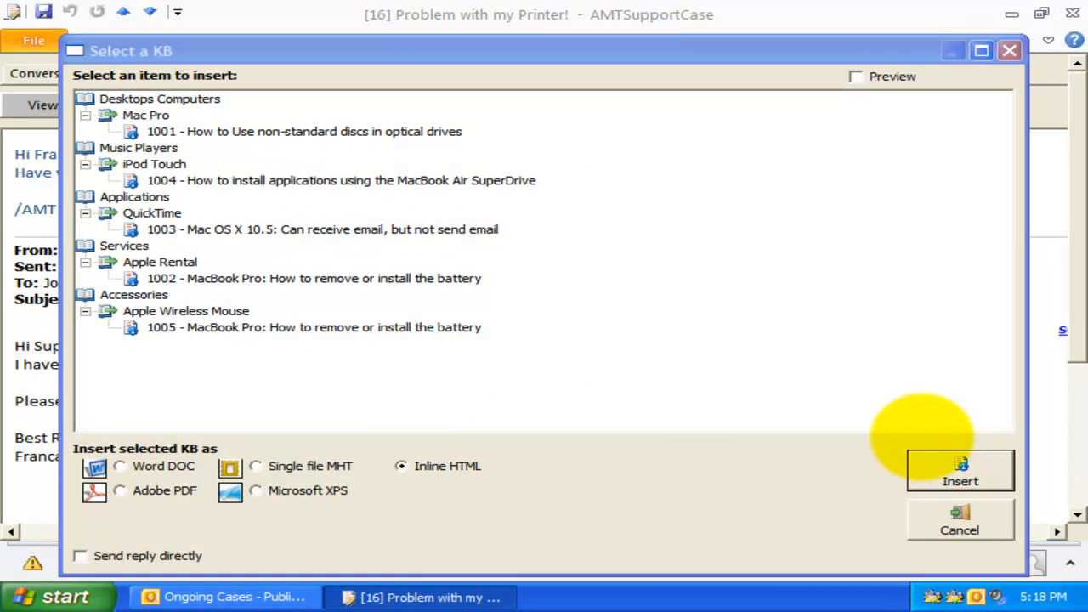
left_click(959, 470)
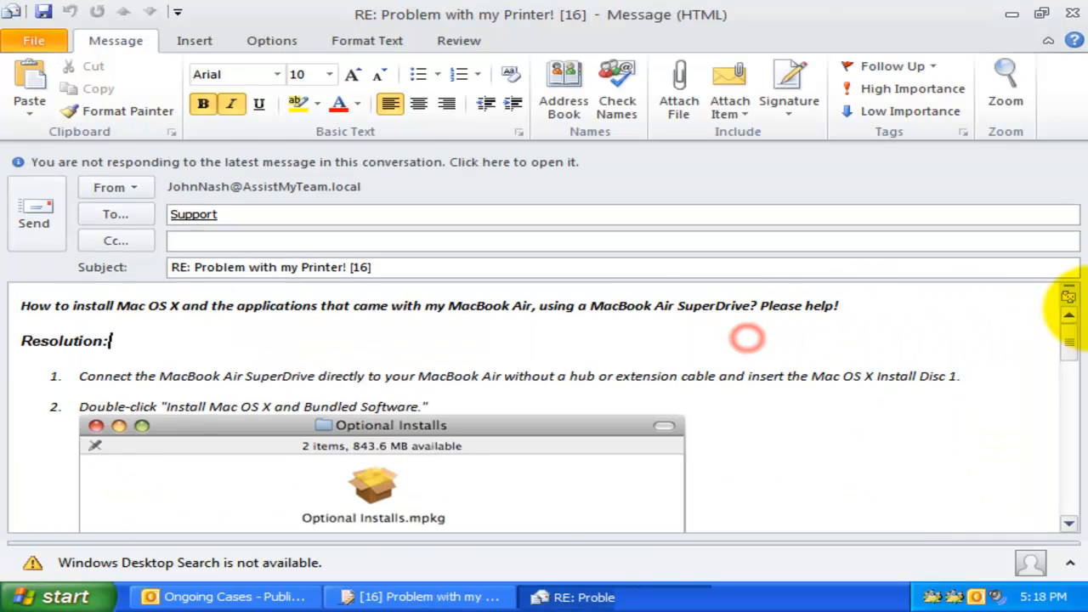
scroll("down", 3)
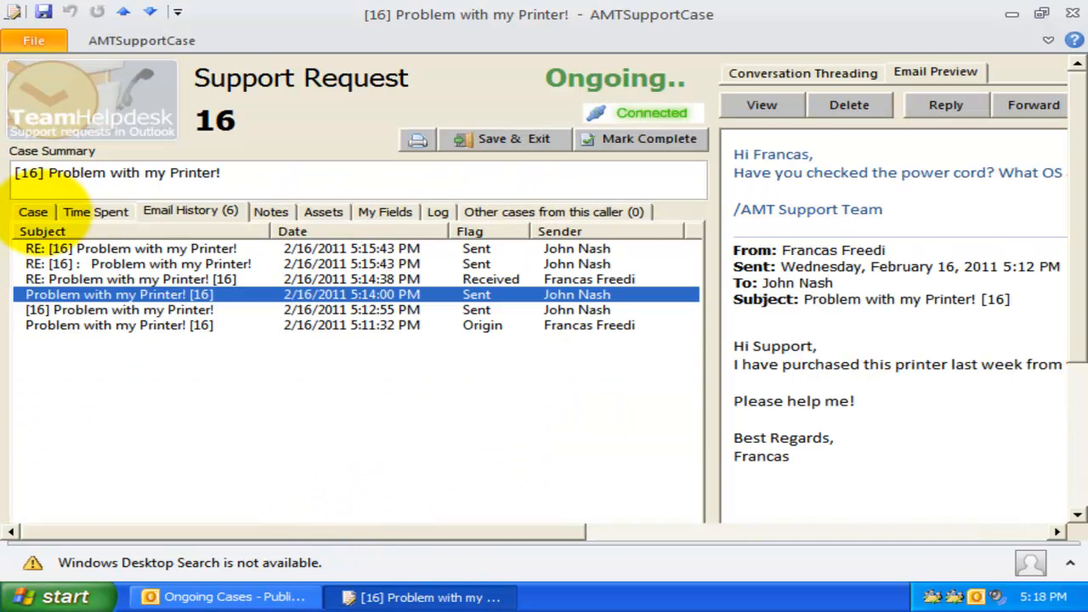
Step: Reply to Francas that a new 64-bit driver is available on the vendor website
left_click(33, 211)
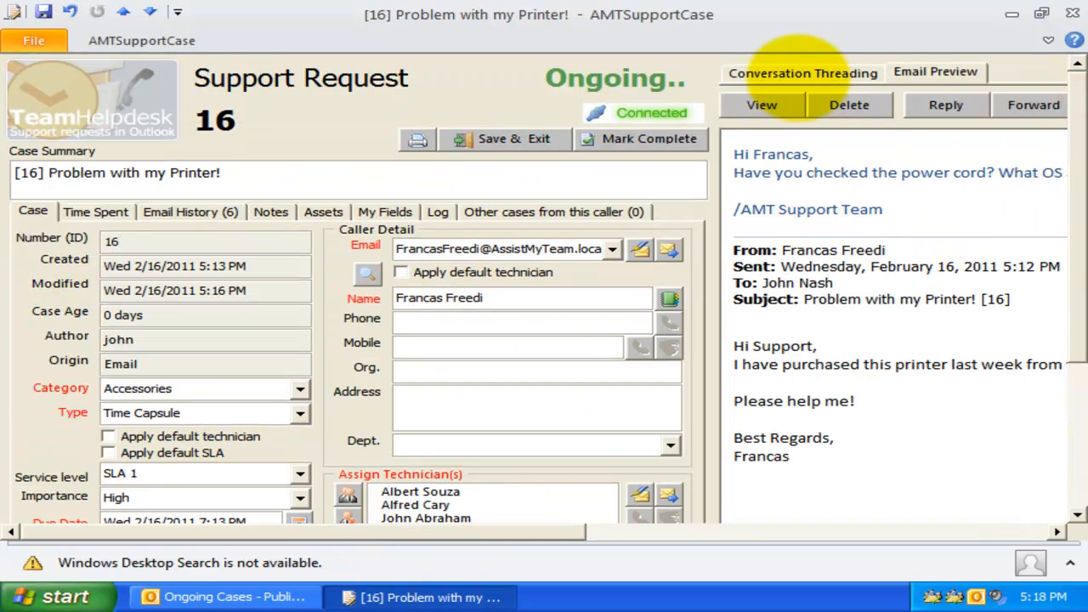
left_click(801, 72)
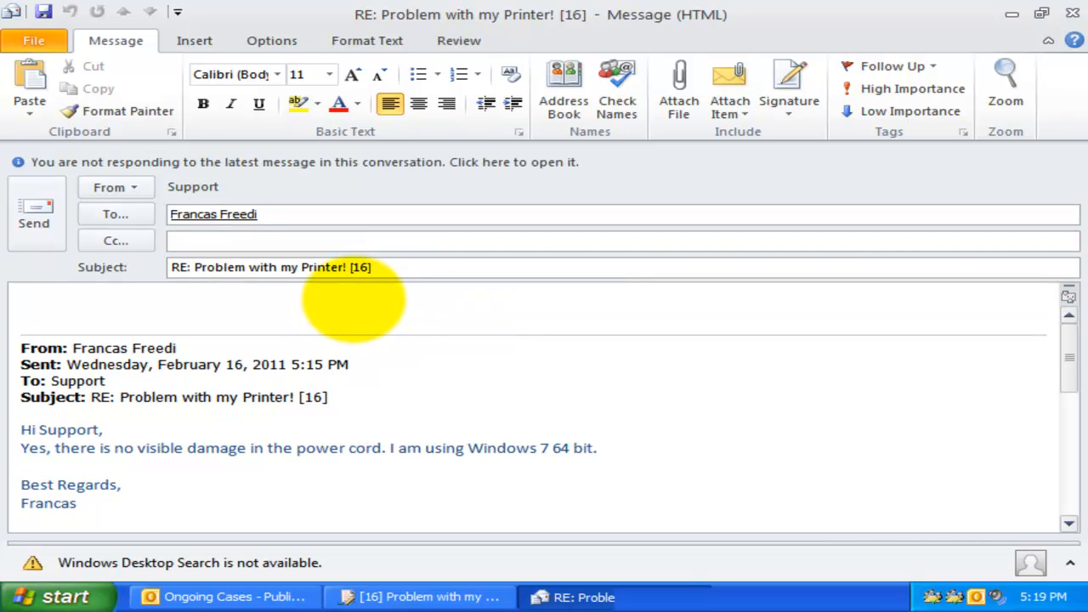
type("HI Francas,")
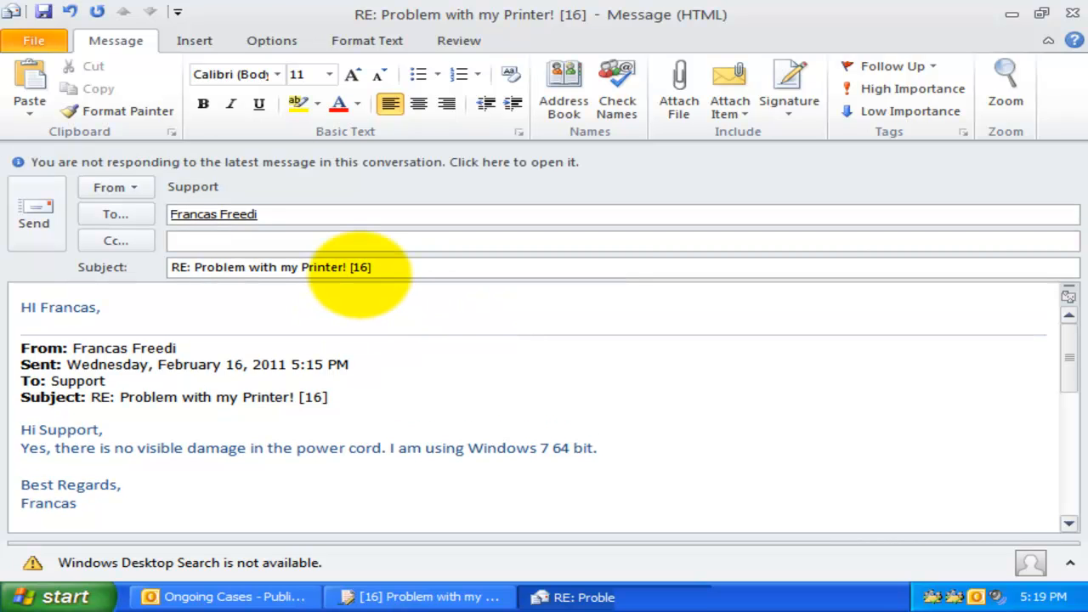
type("T")
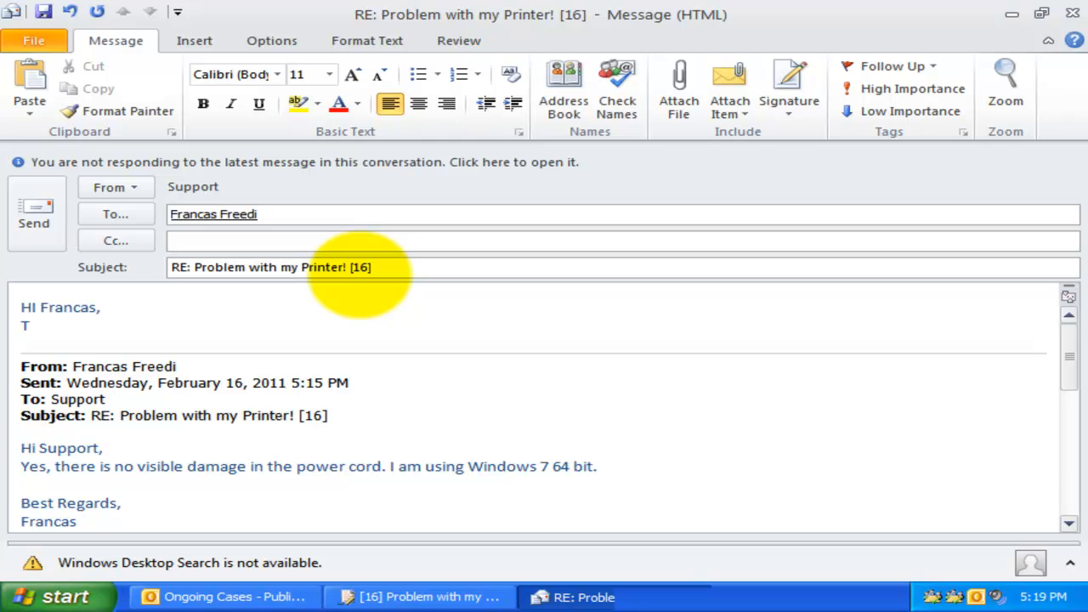
type("There is new driver for 64 bit. Please download it from the vendor webs")
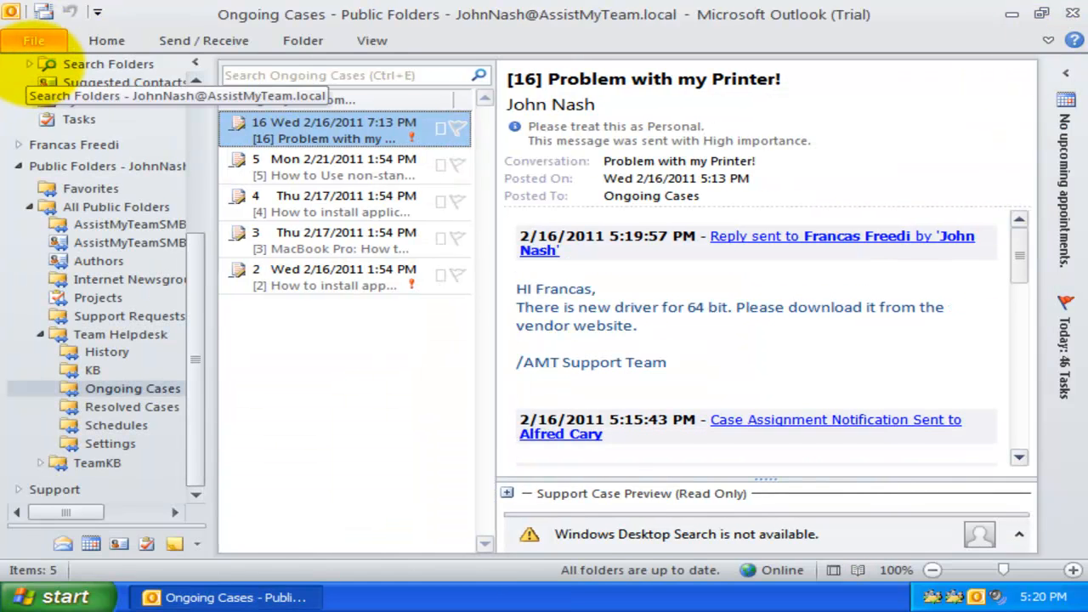
left_click(34, 40)
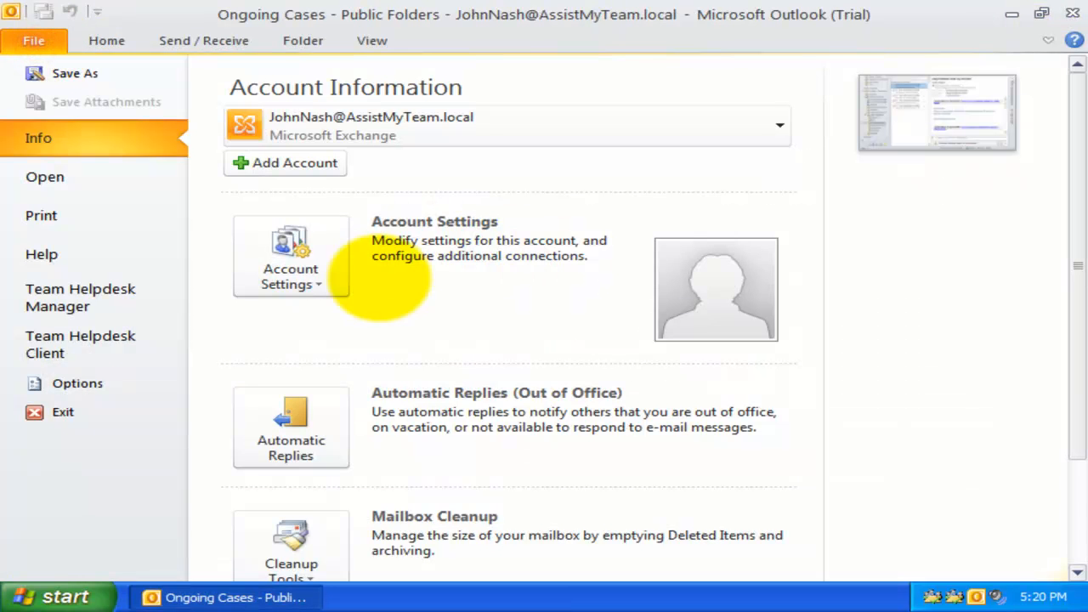
left_click(79, 298)
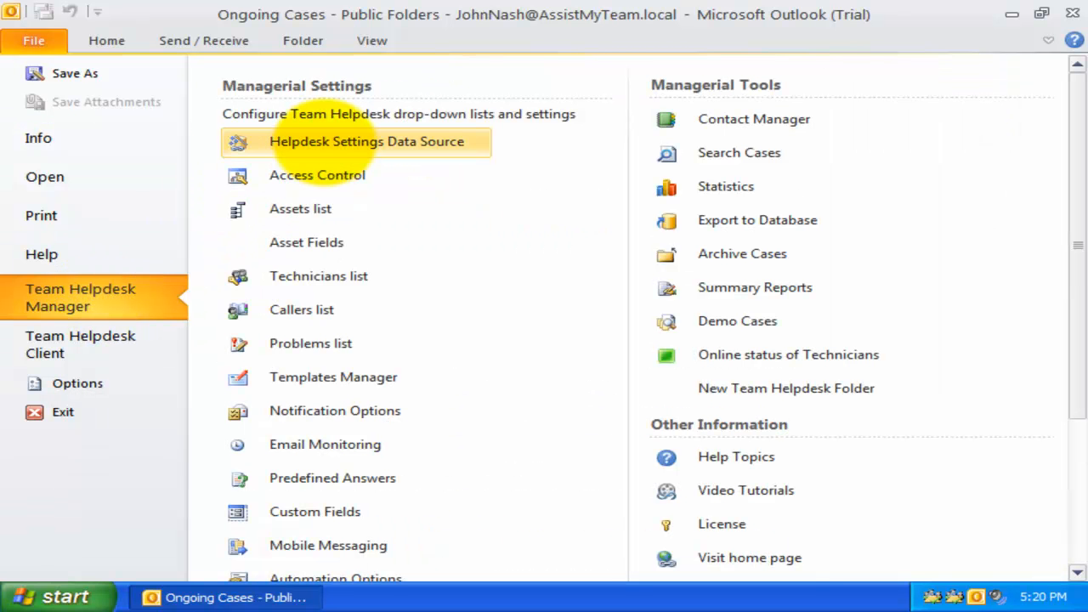
left_click(367, 141)
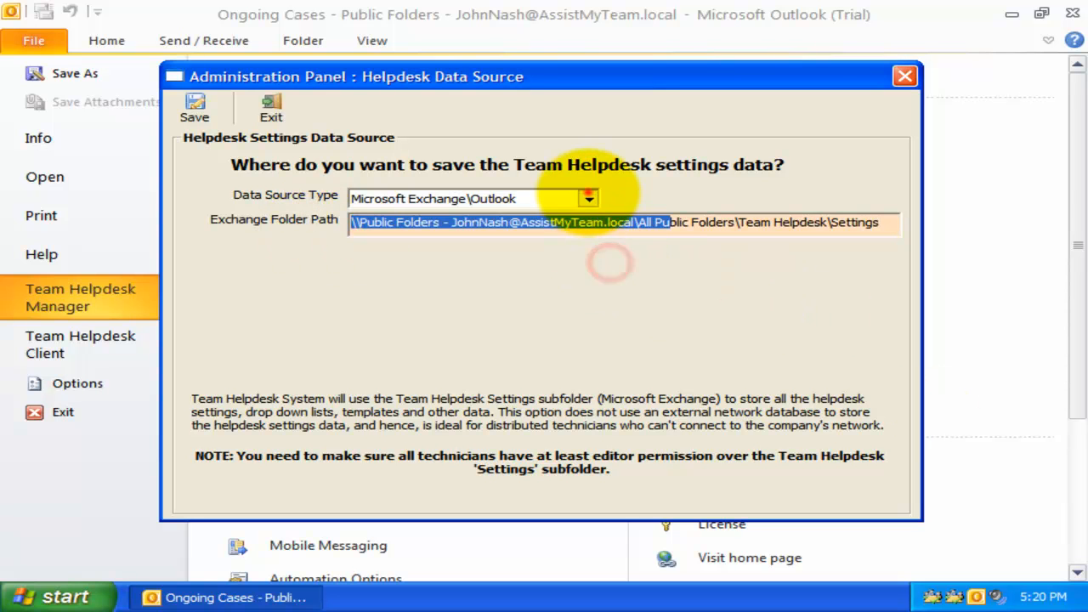
left_click(587, 198)
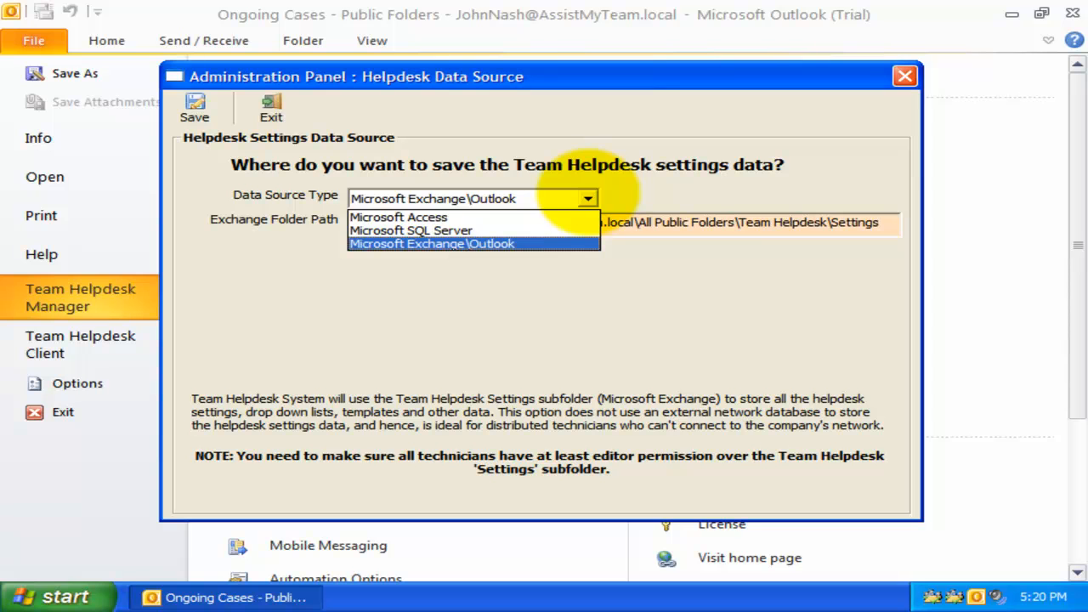
mouse_move(397, 217)
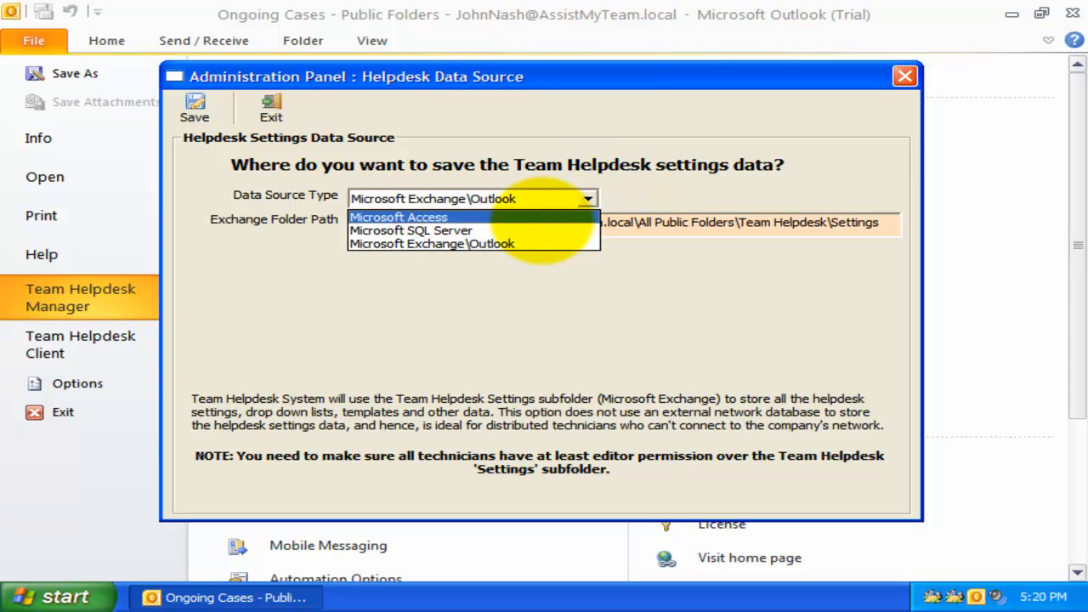
left_click(432, 244)
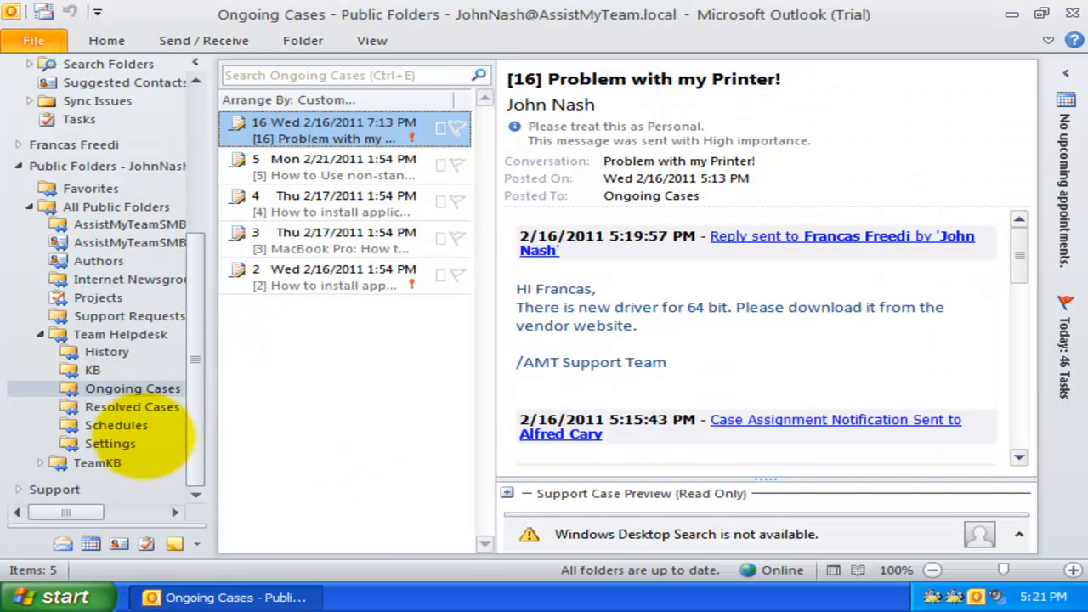
Step: Open Team Helpdesk Settings and preview the TeamHelpdeskSettings and MonitoredFoldersSettings items
left_click(110, 443)
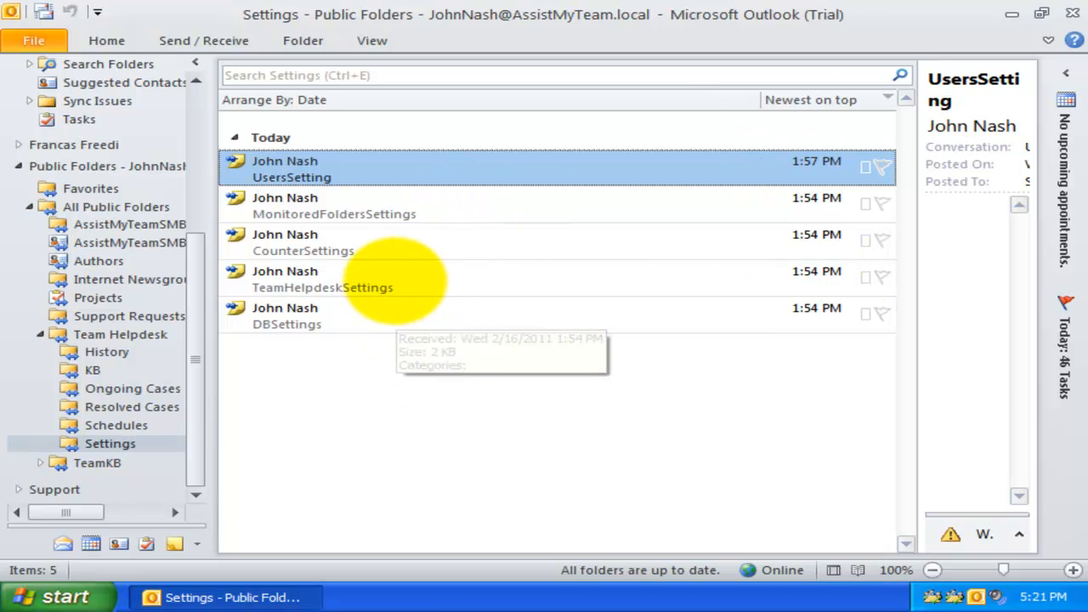
left_click(322, 278)
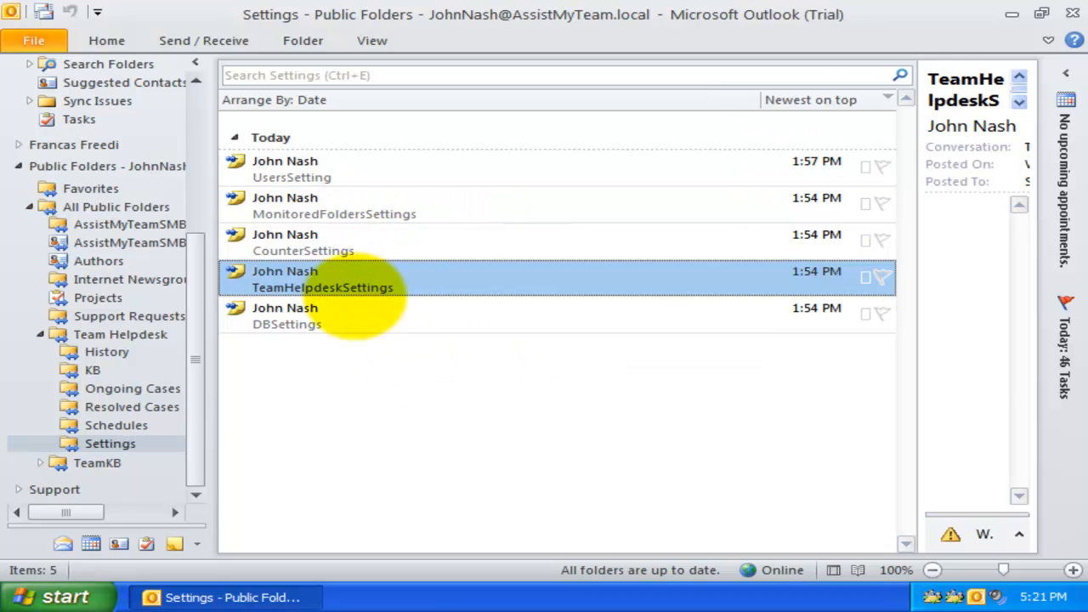
left_click(334, 206)
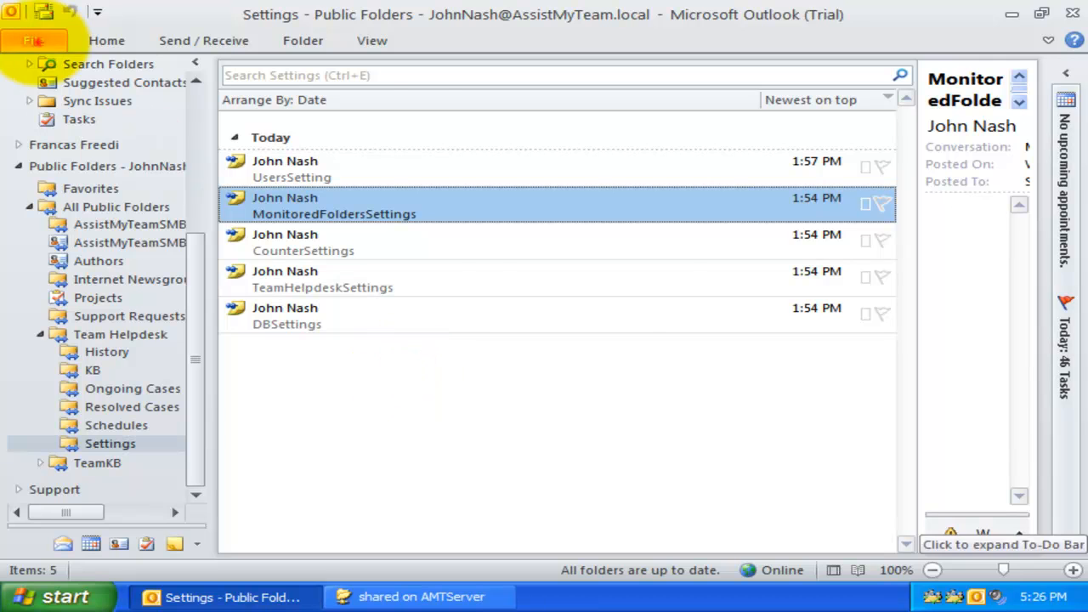
Step: Show the Exchange-based Helpdesk Settings Data Source options and the AMTServer shared folder
left_click(34, 40)
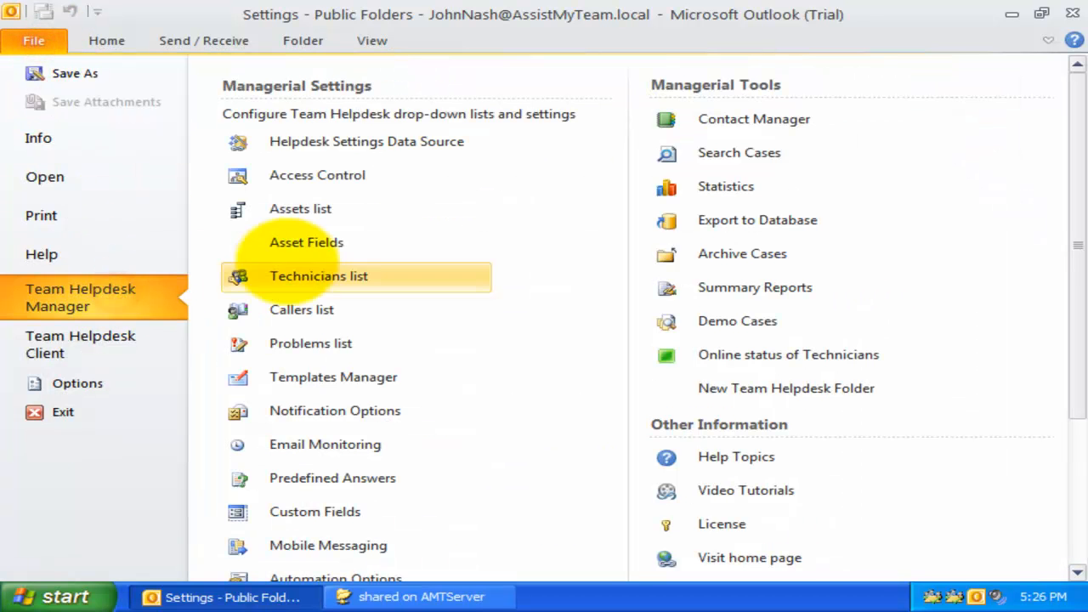
left_click(365, 141)
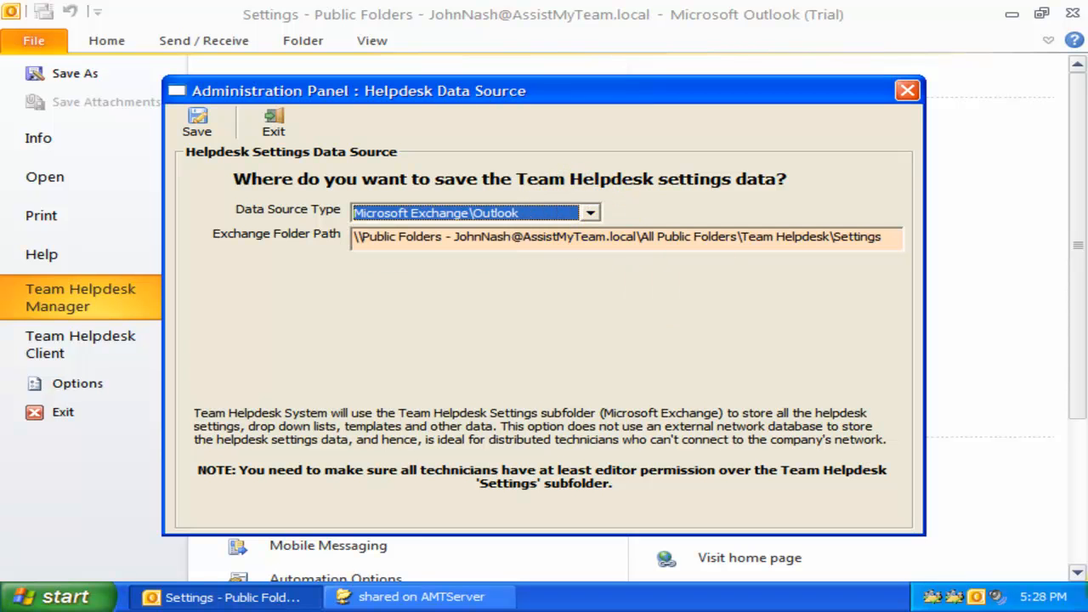
left_click(589, 213)
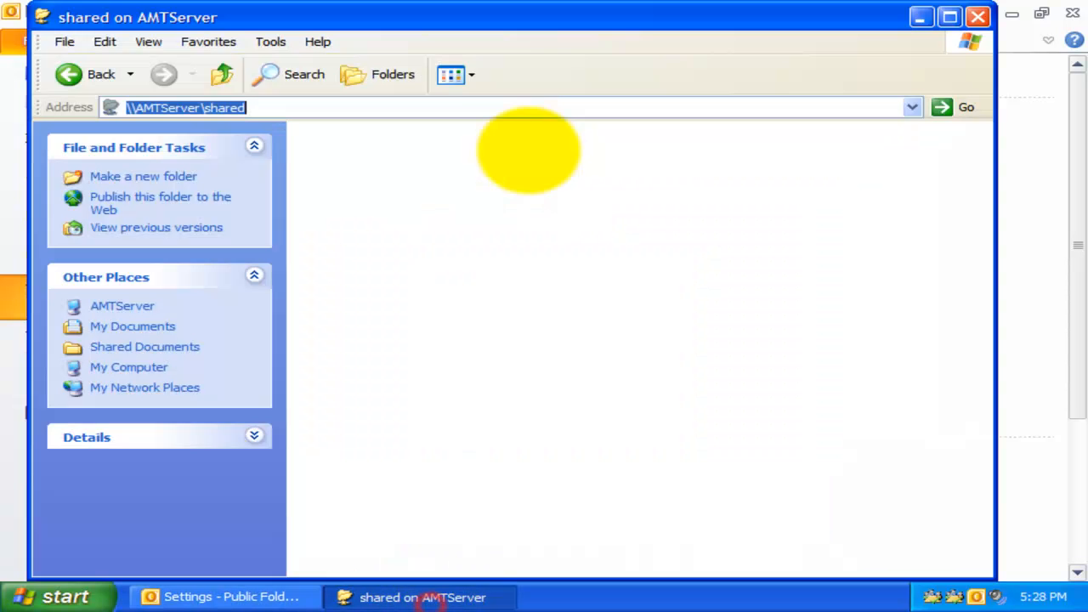
Step: Set the helpdesk data source to Microsoft Access at \\AMTServer\shared and save
right_click(187, 107)
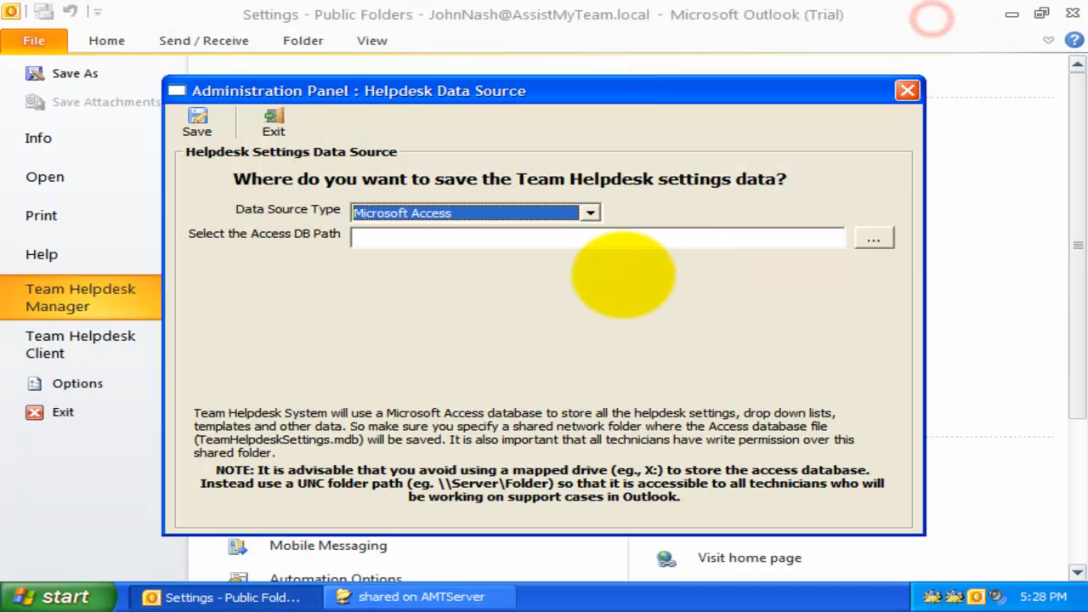
type("AMTServer\\shared")
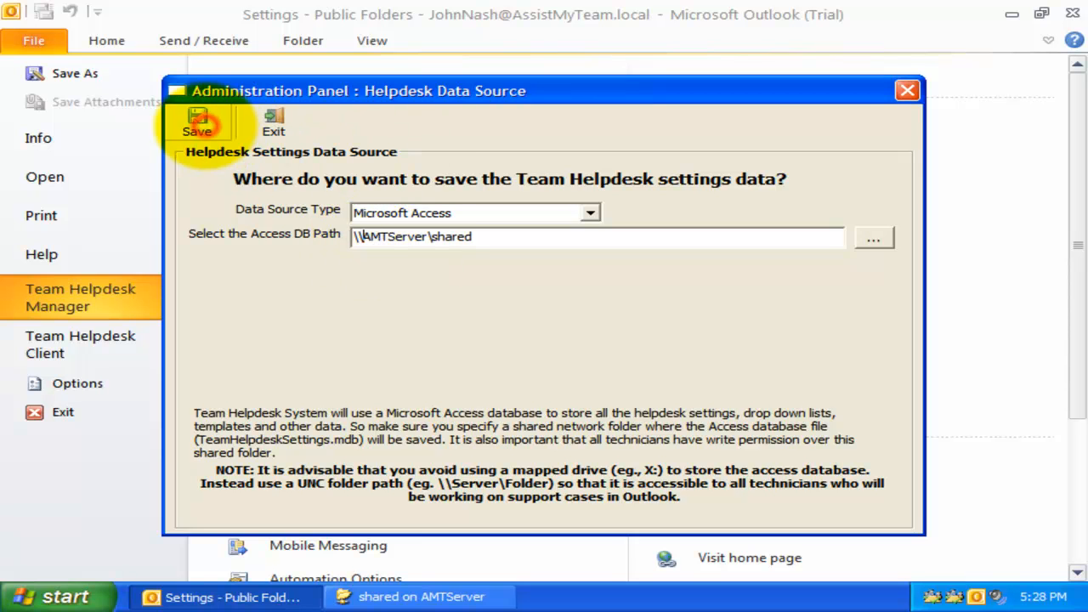
left_click(197, 121)
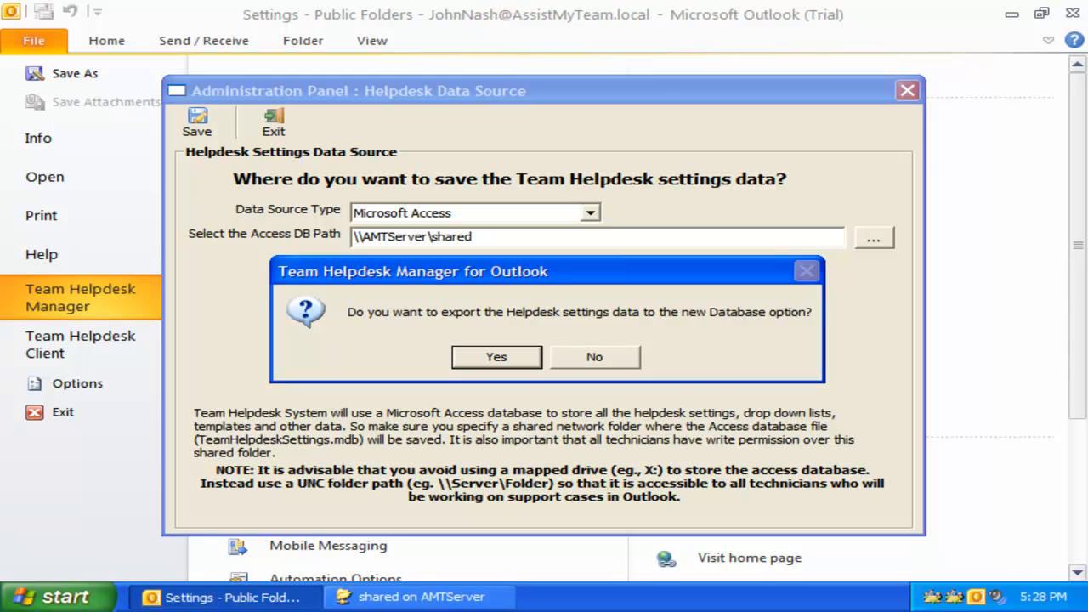
Step: Export settings to TeamHelpdeskSettings, confirm the database in \\AMTServer\shared, and re-save Access settings
left_click(496, 356)
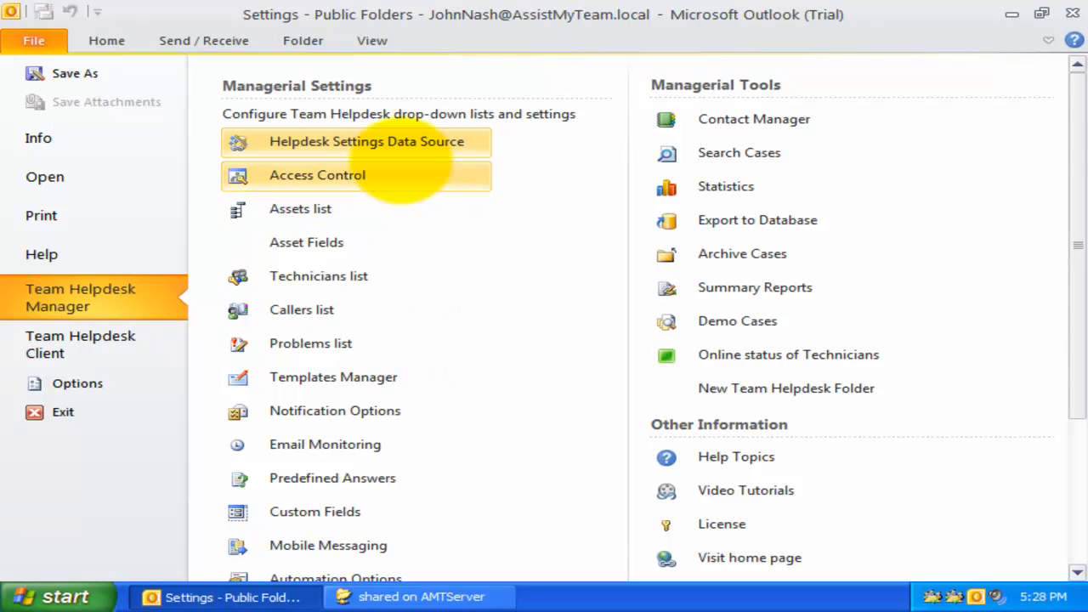
left_click(366, 141)
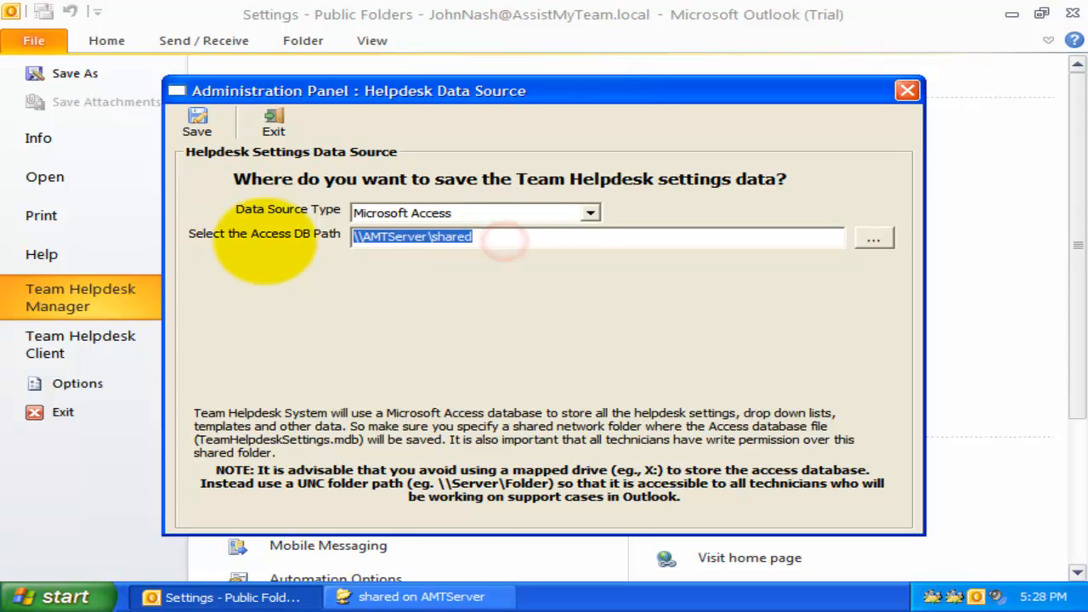
left_click(421, 597)
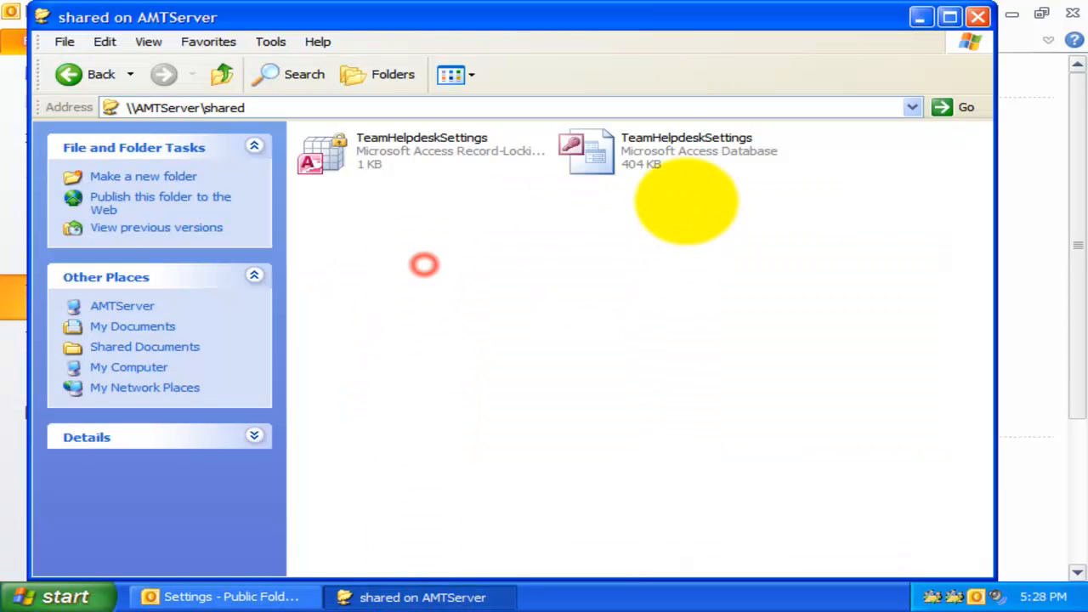
left_click(230, 596)
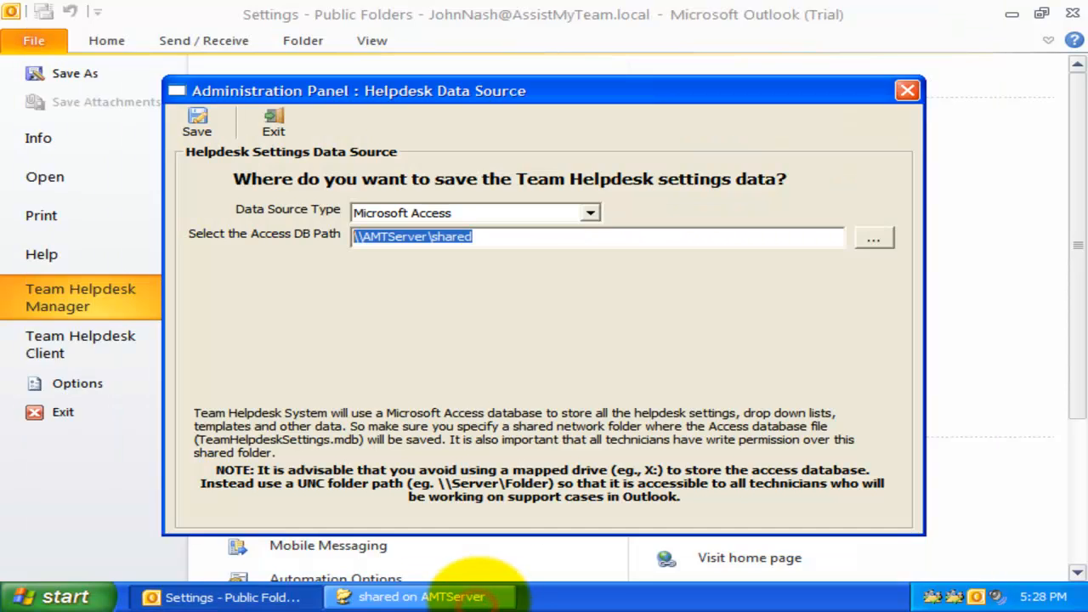
left_click(196, 123)
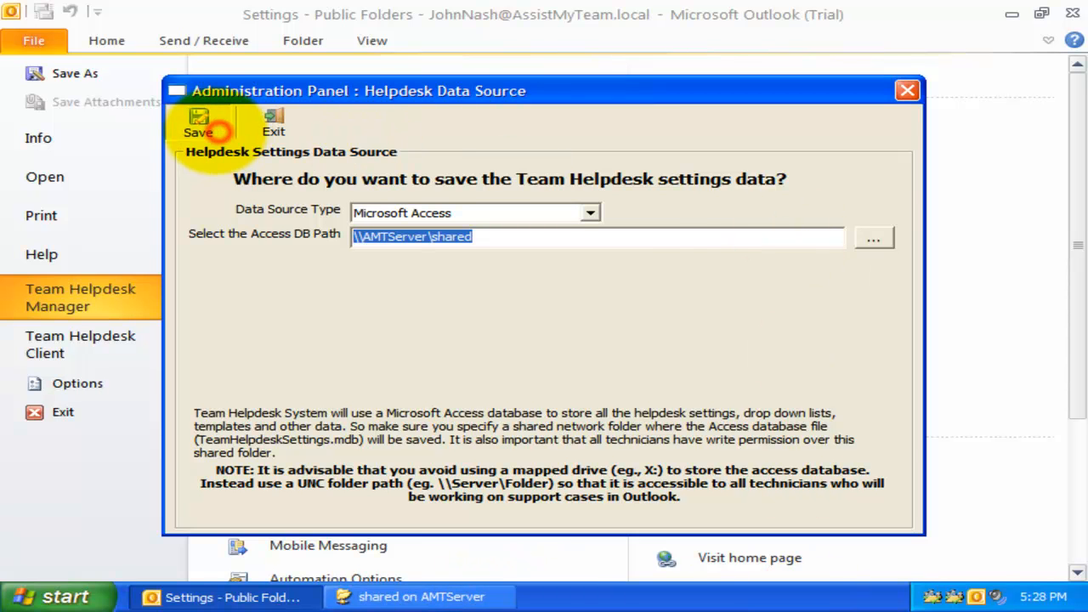